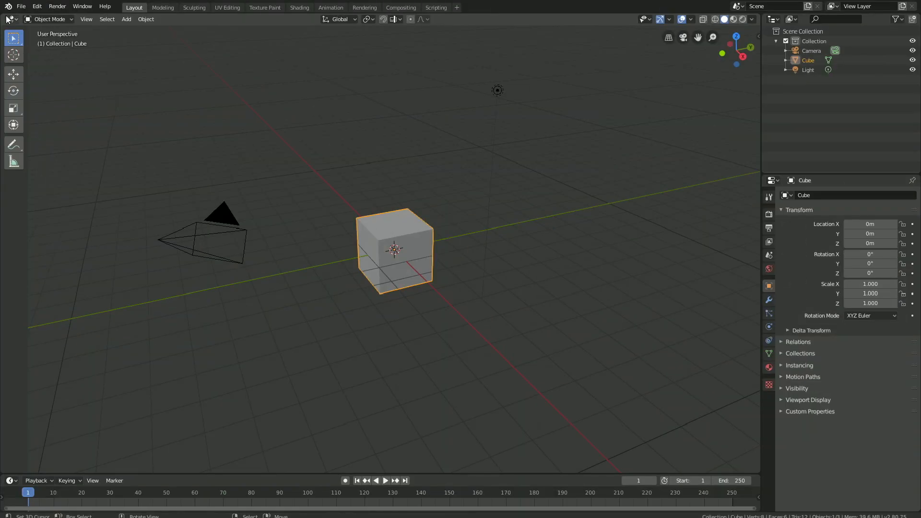
In the Video Sequencer, add Music Viz.mp3 as a sound strip and set End to 5089
left_click(9, 19)
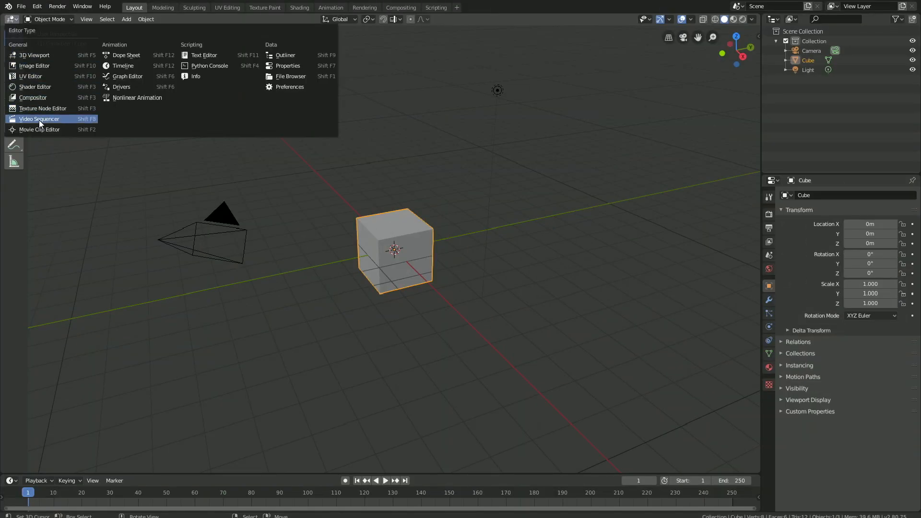
left_click(39, 120)
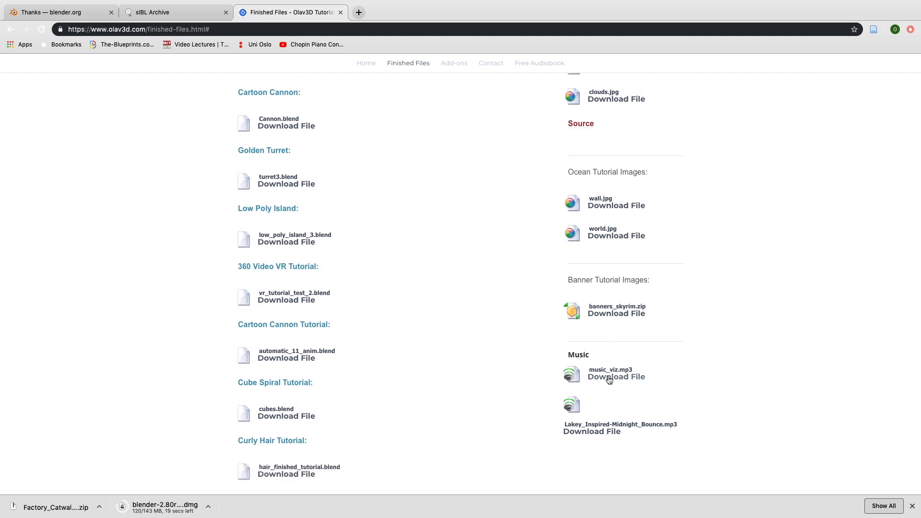
left_click(616, 377)
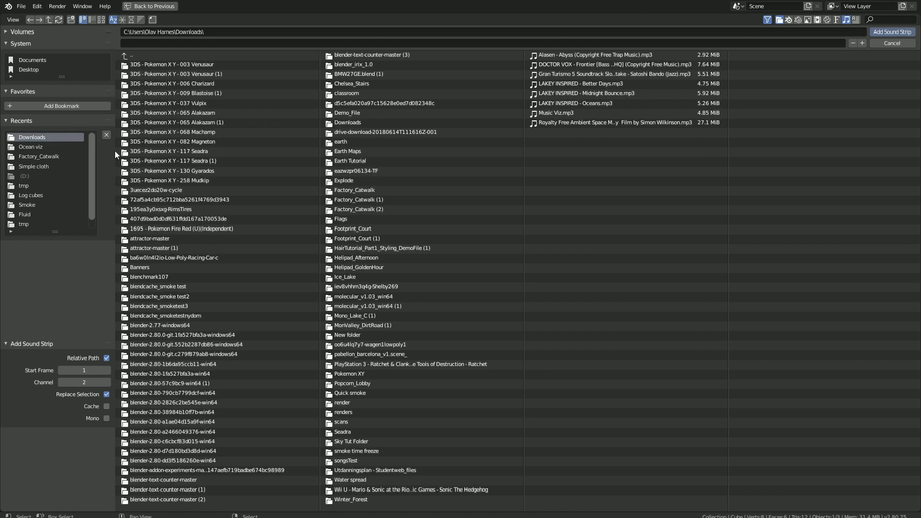
left_click(557, 113)
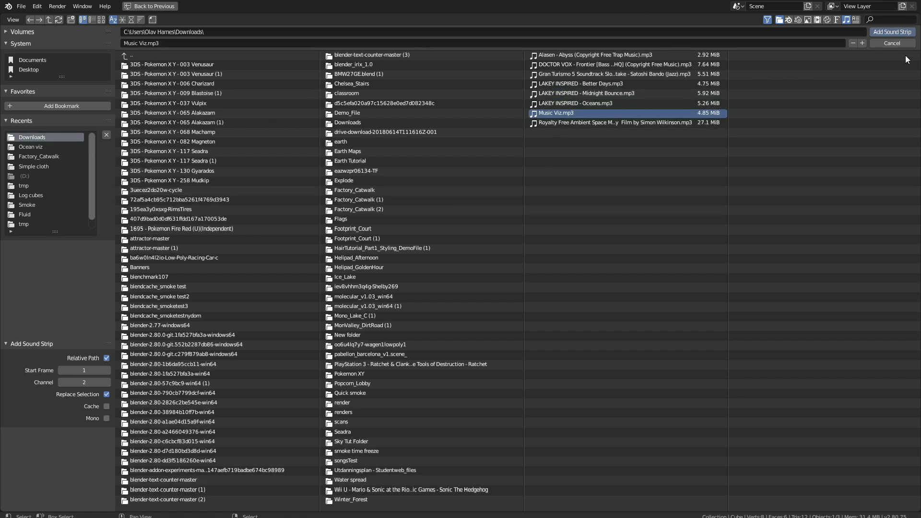
left_click(891, 32)
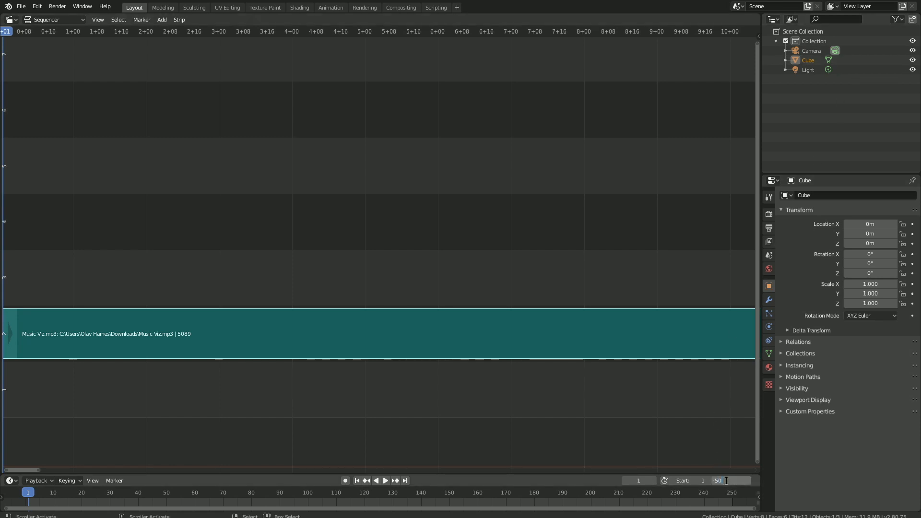
type("5089")
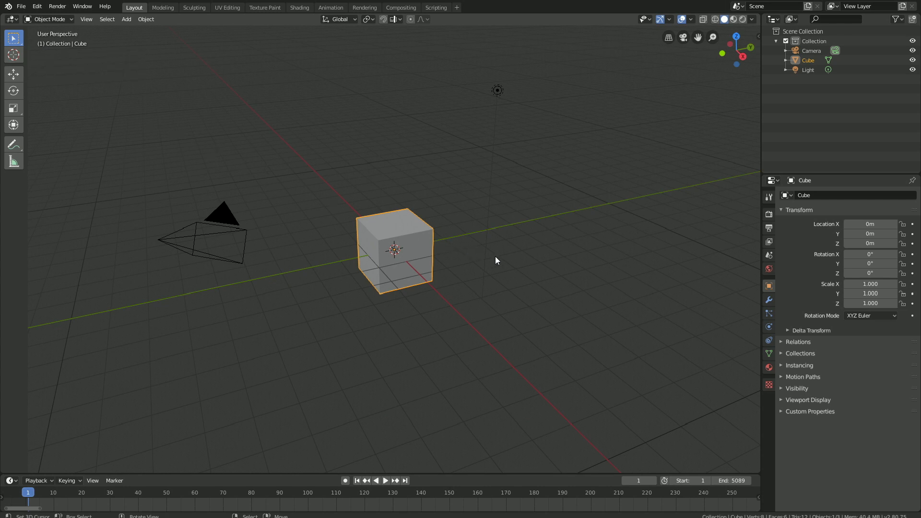
Add an Ocean modifier to the cube with resolution 14, size 0.10, choppiness 0
left_click(768, 301)
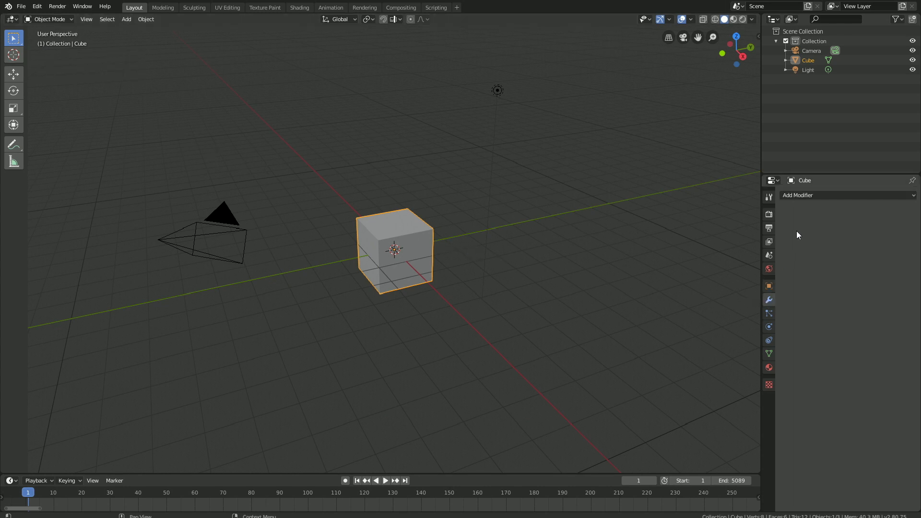
left_click(847, 195)
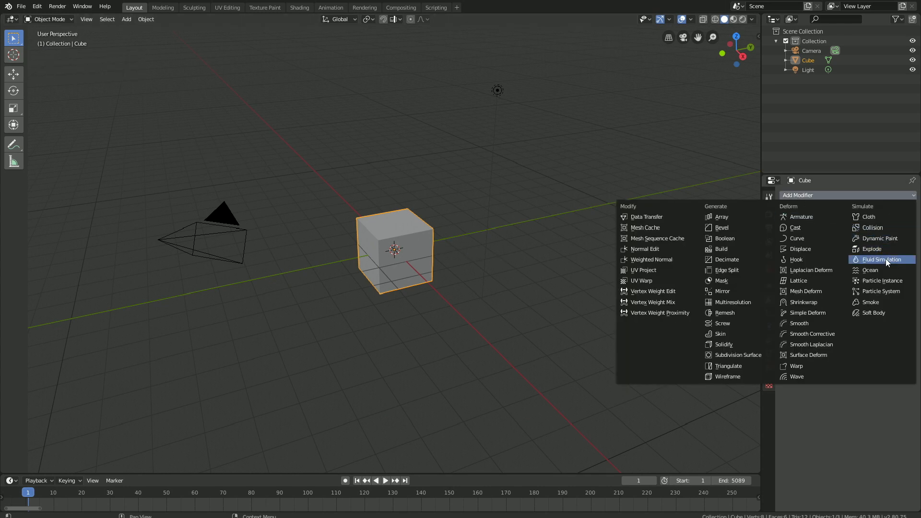
left_click(871, 269)
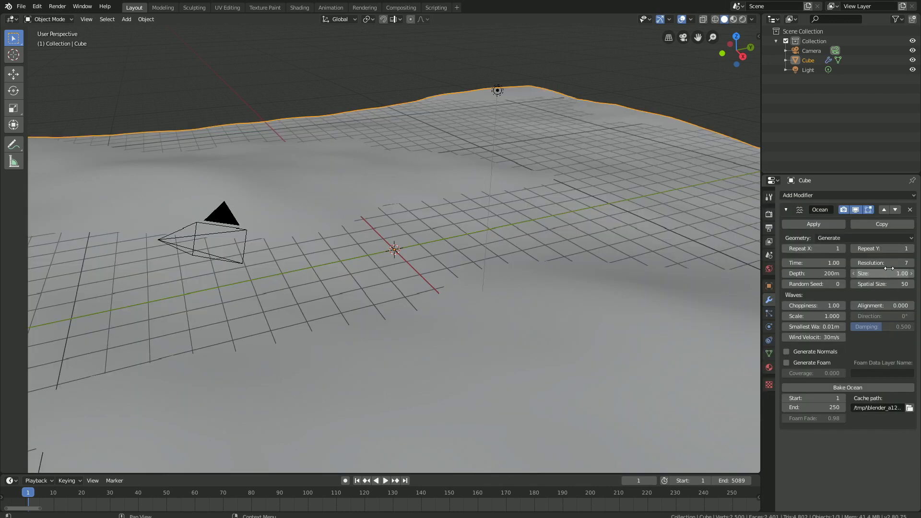
left_click_drag(875, 263, 899, 263)
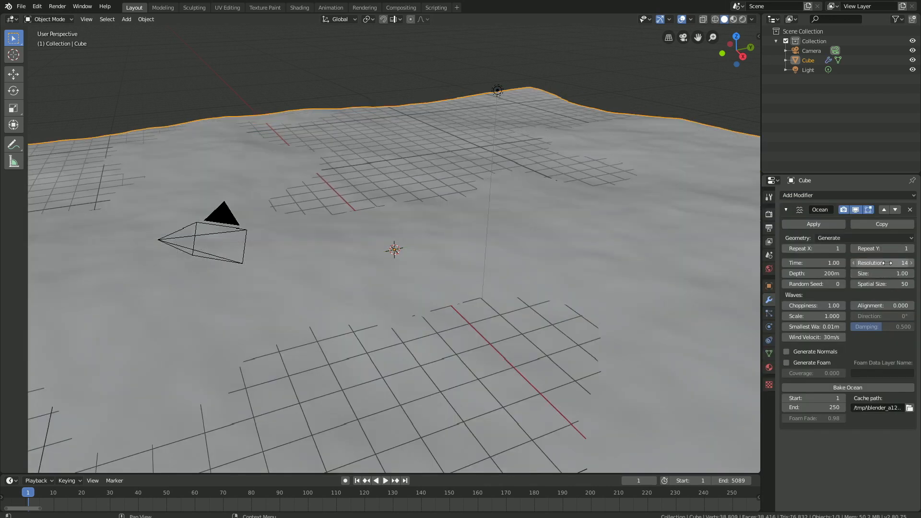
left_click(880, 273)
type("0.1")
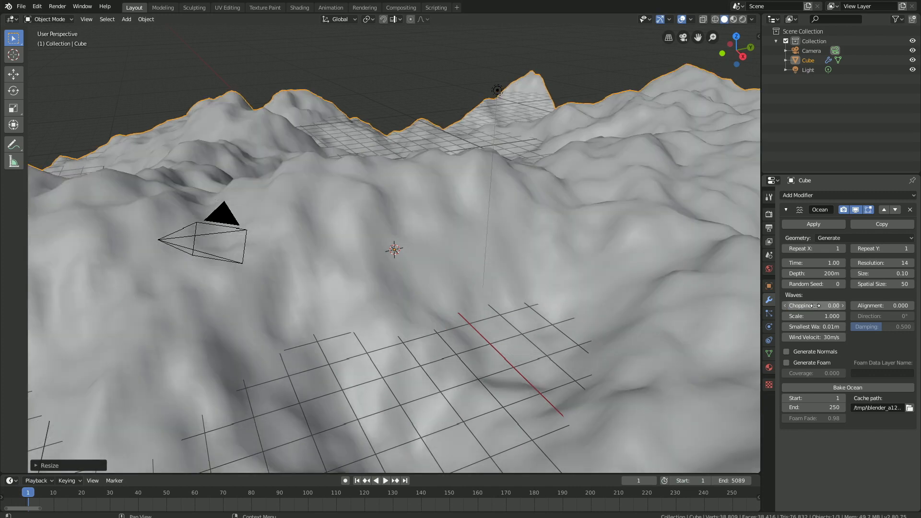
mouse_move(814, 263)
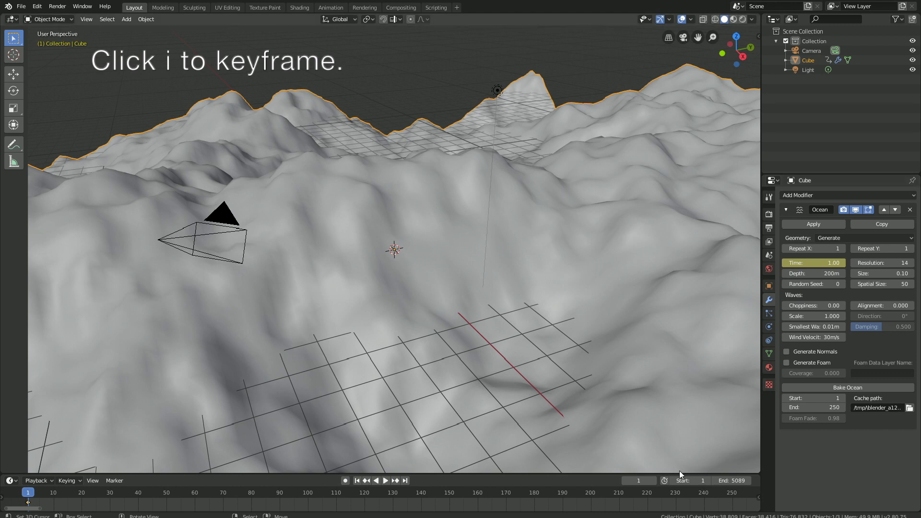
At frame 5089, set ocean Time to 250 and keyframe it
left_click(637, 481)
type("3.87")
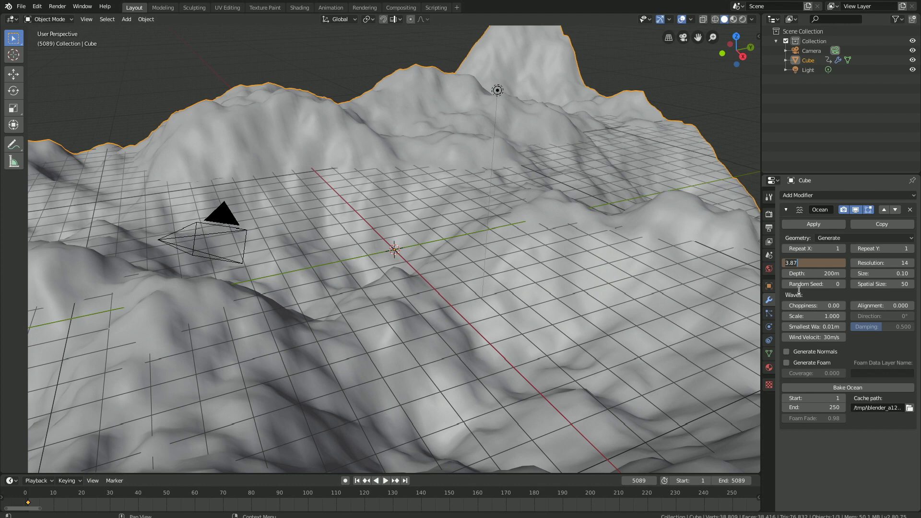
left_click(814, 262)
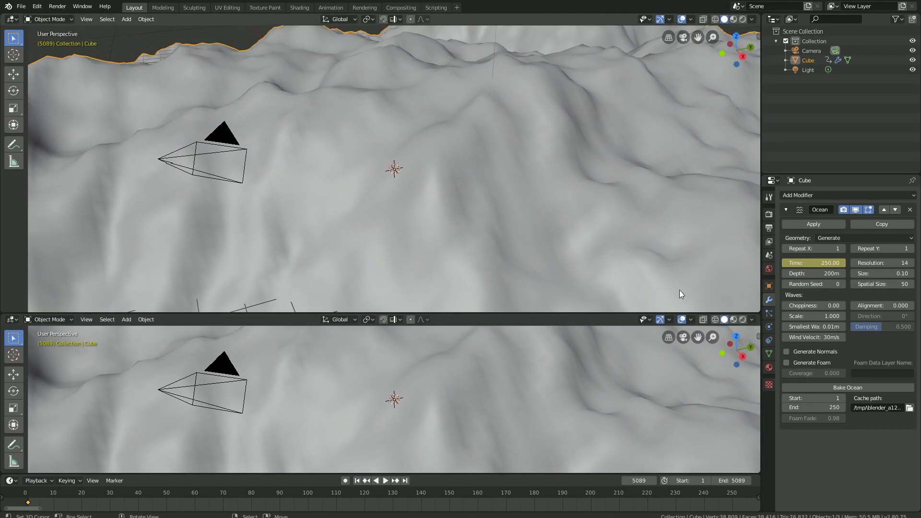
Show the Graph Editor and set the ocean time keyframes to Linear interpolation
left_click(11, 18)
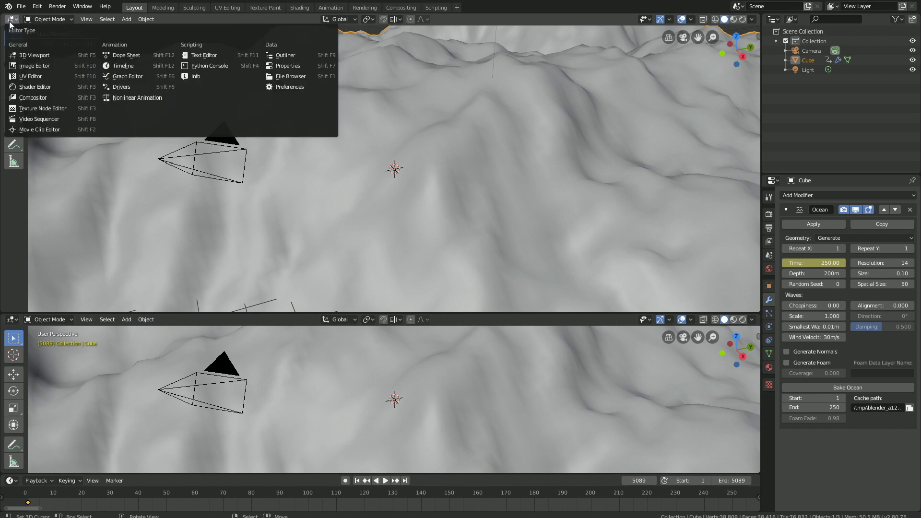
mouse_move(33, 98)
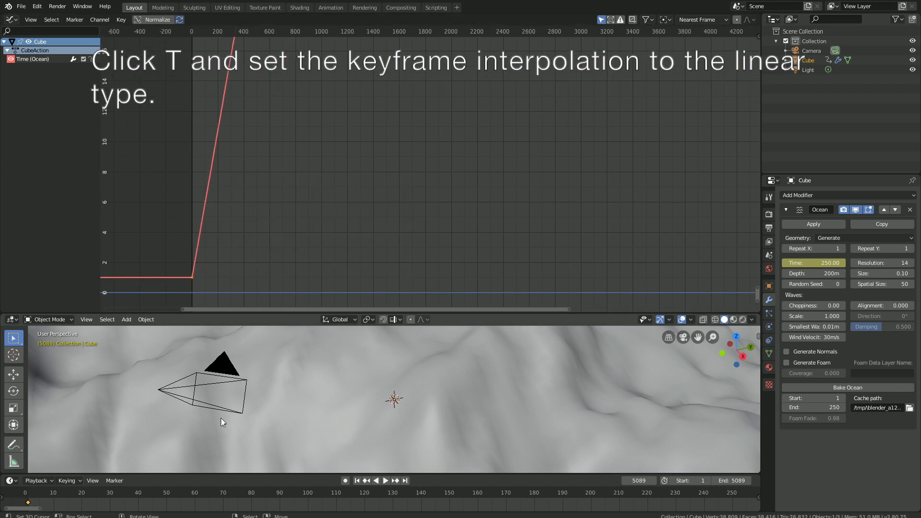
left_click(385, 481)
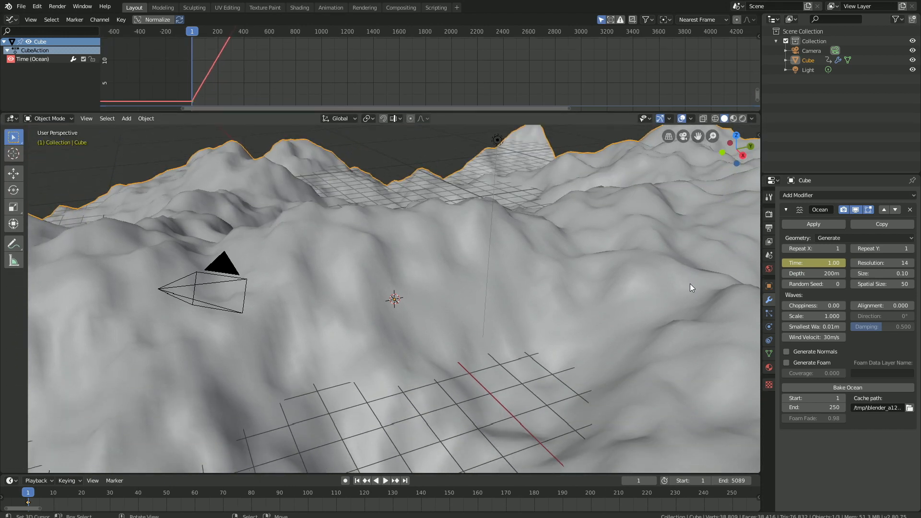
mouse_move(814, 316)
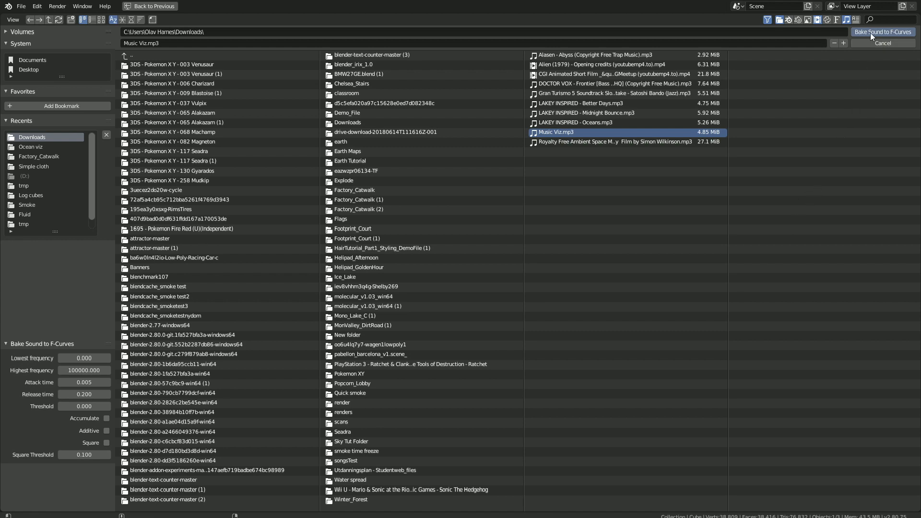
Bake Music Viz.mp3 into the Wave Scale curve with Bake Sound to F-Curves
left_click(883, 32)
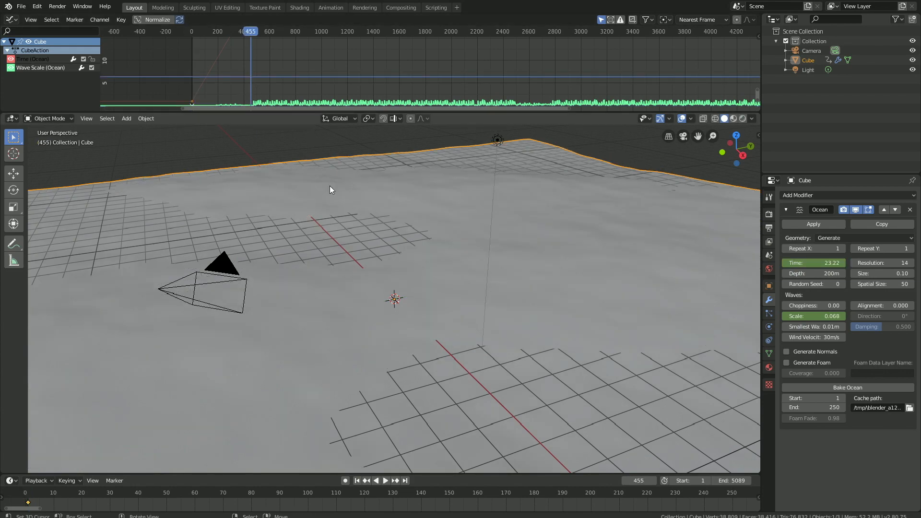
left_click(385, 481)
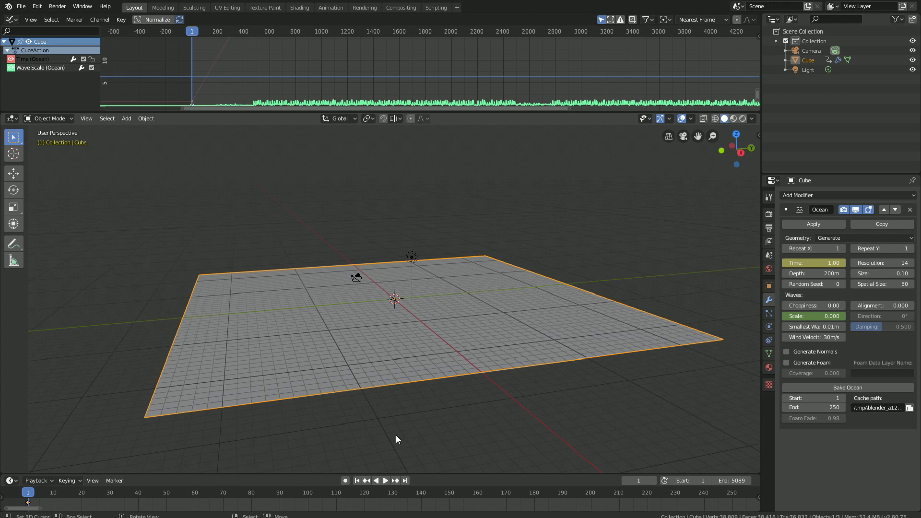
mouse_move(484, 442)
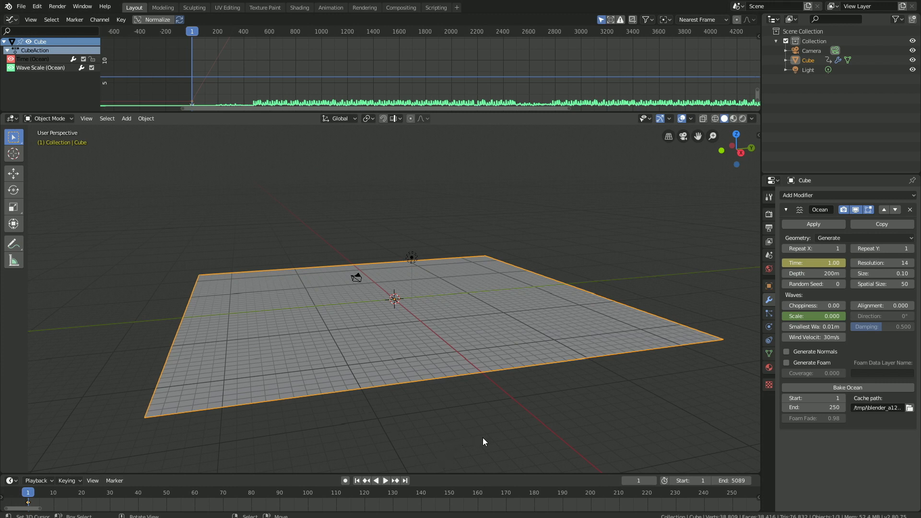
mouse_move(820, 234)
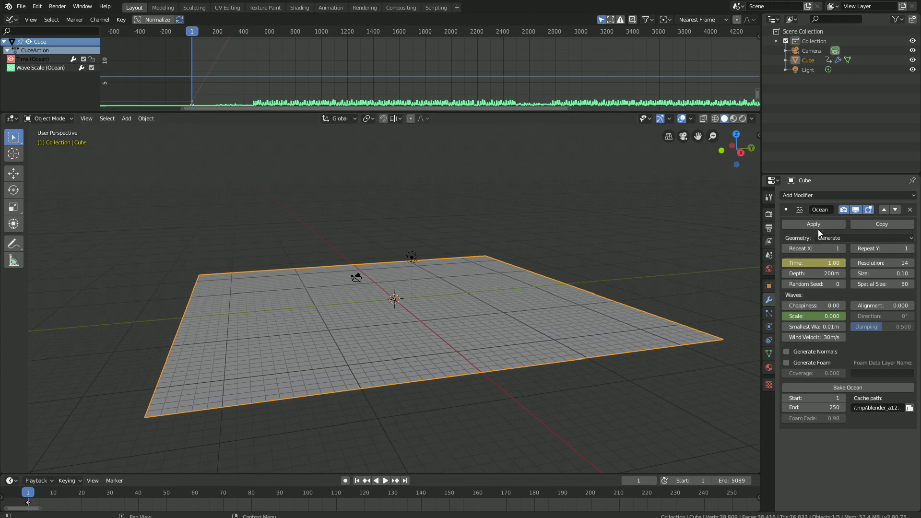
Add a Wireframe modifier with 0.005 m thickness and orbit around the wire ocean
left_click(823, 195)
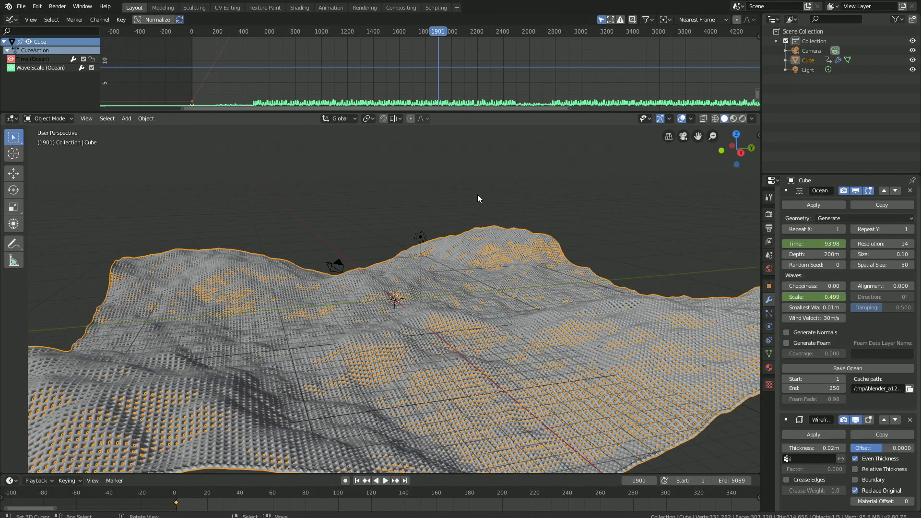
left_click(814, 448)
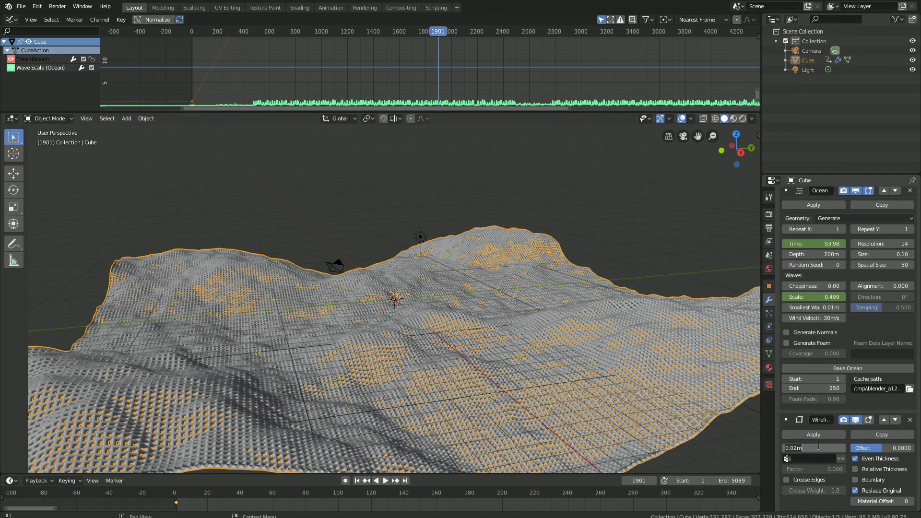
left_click(814, 448)
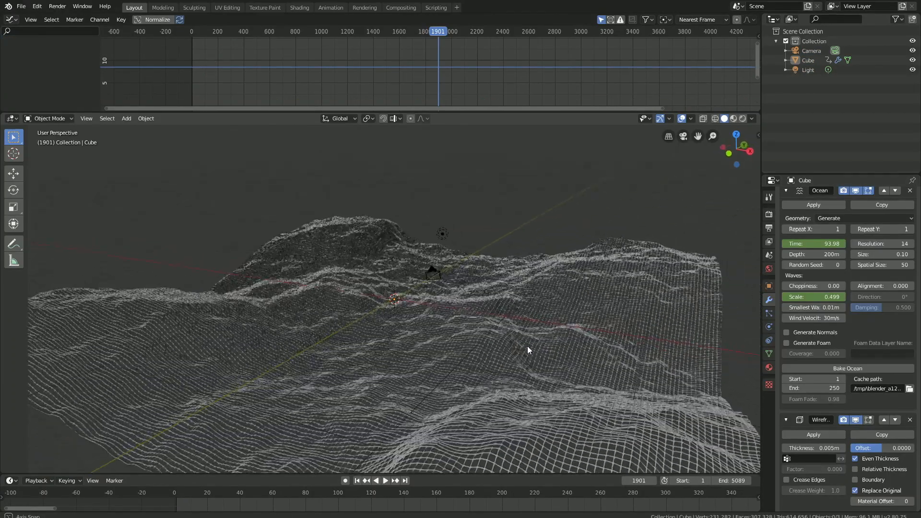
left_click_drag(529, 350, 435, 326)
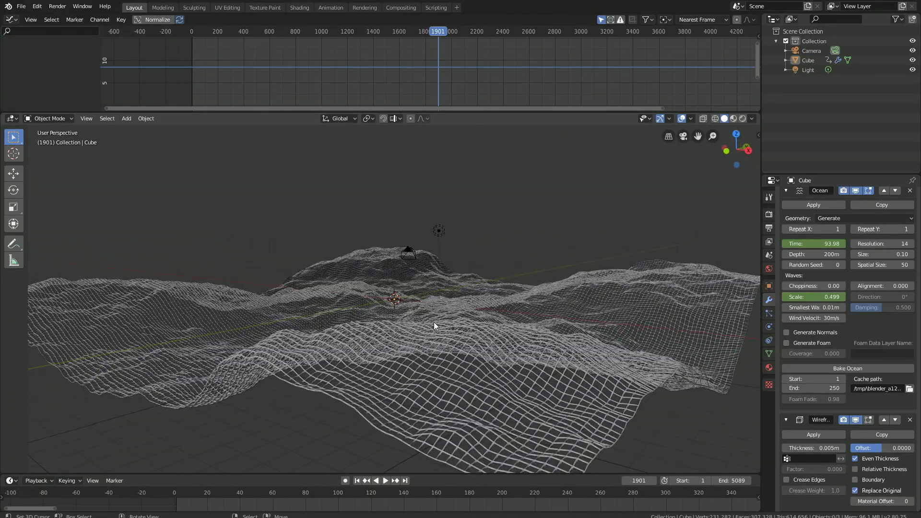
left_click(21, 6)
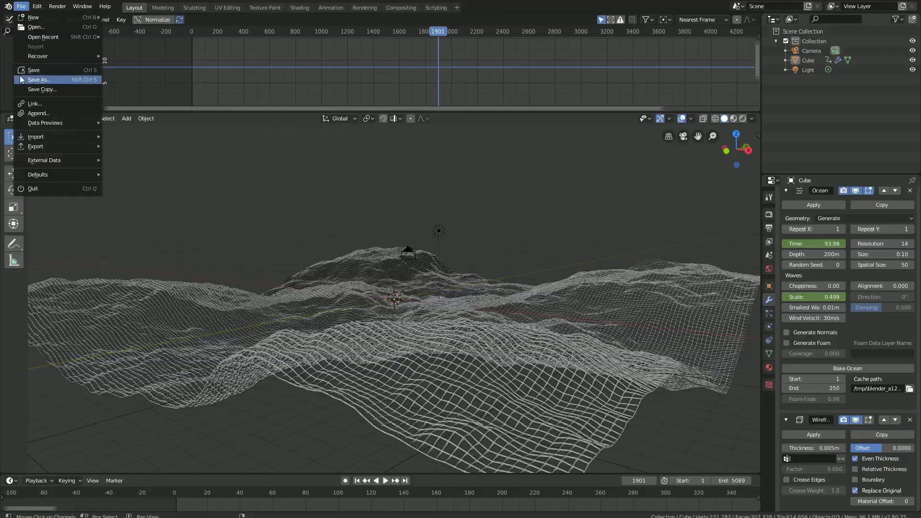
Add a plane and scale it up into a huge floor beneath the ocean
left_click(39, 79)
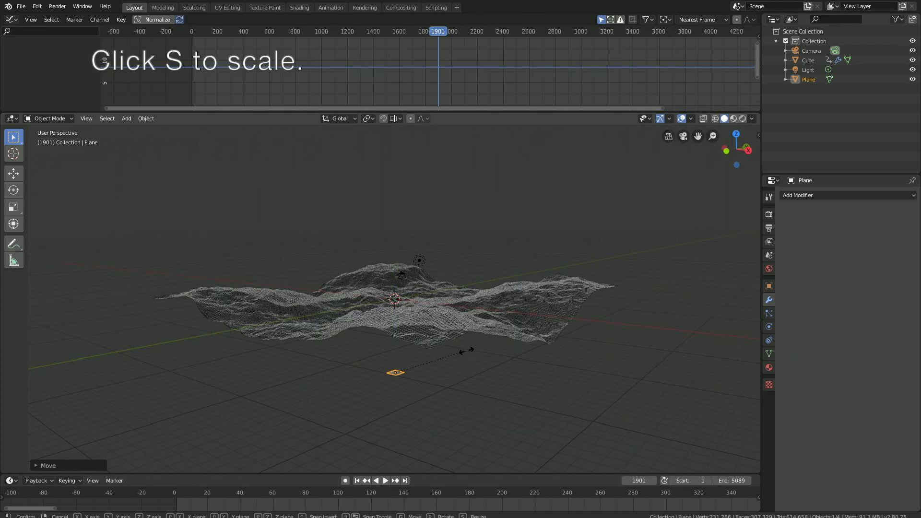
key("s")
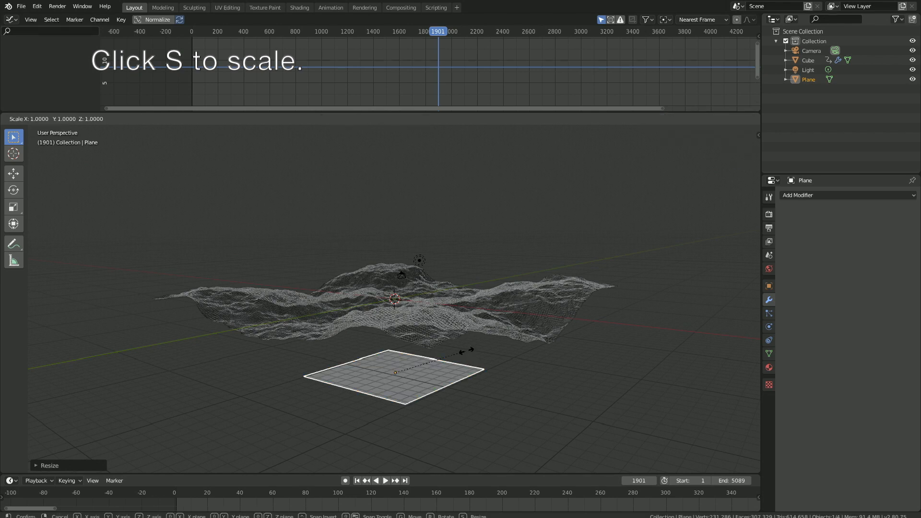
left_click(467, 355)
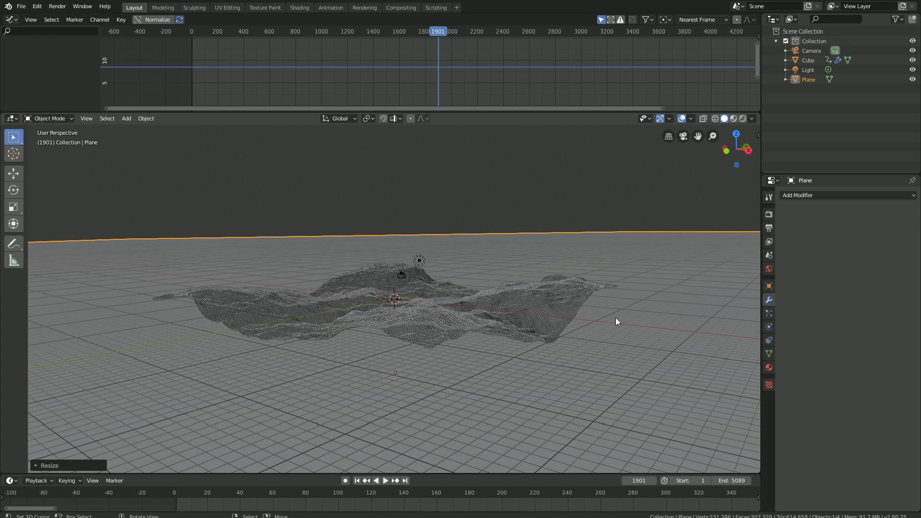
mouse_move(657, 248)
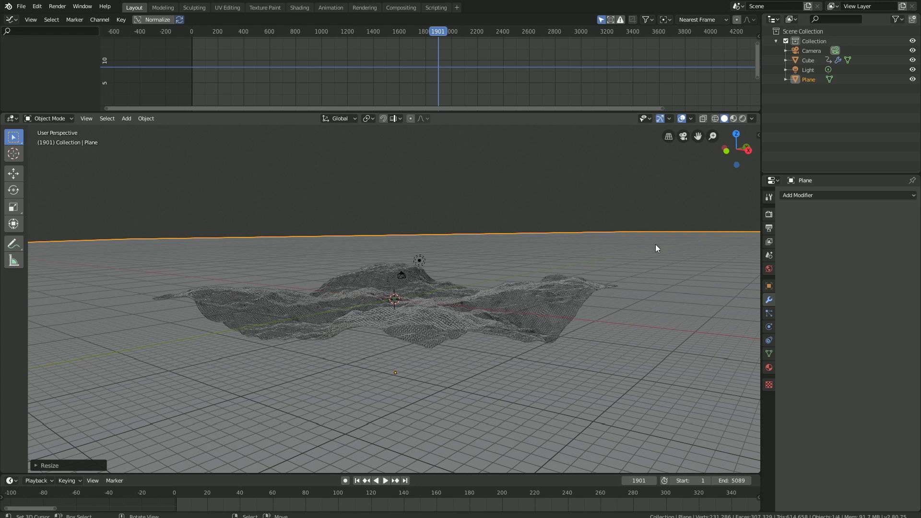
mouse_move(420, 265)
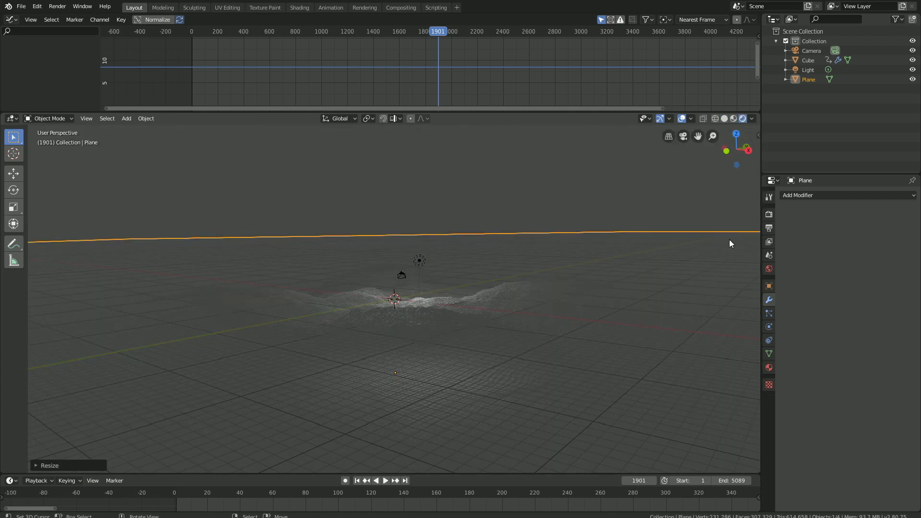
Set the world Color to an Environment Texture using the downloaded Factory_Catwalk_2k.hdr
left_click(912, 258)
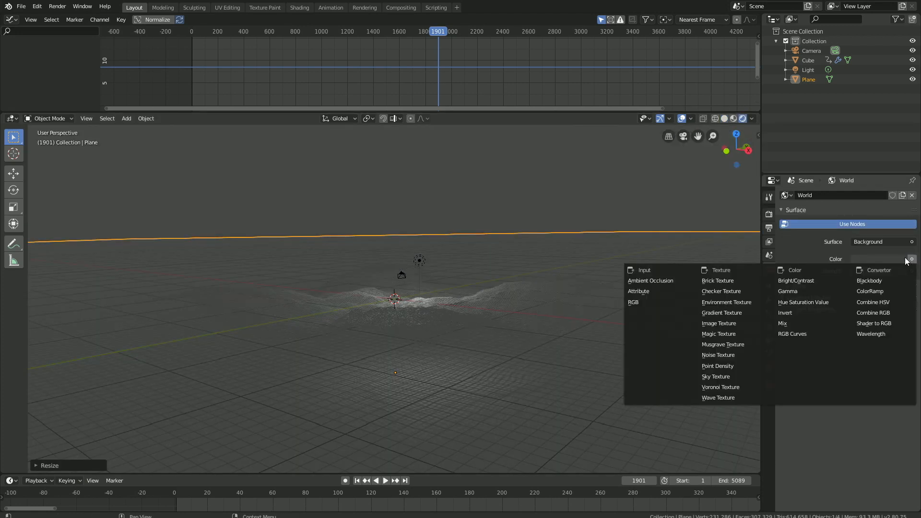
left_click(727, 302)
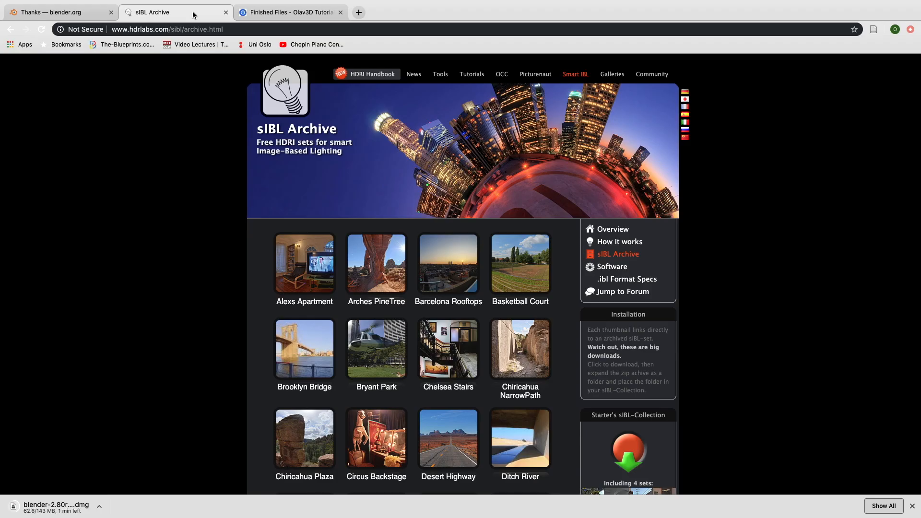
scroll("down", 3)
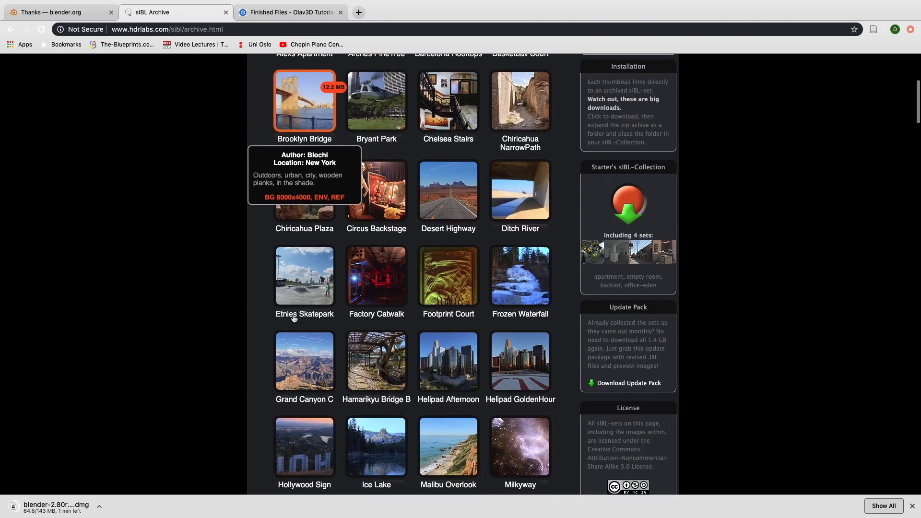
mouse_move(375, 276)
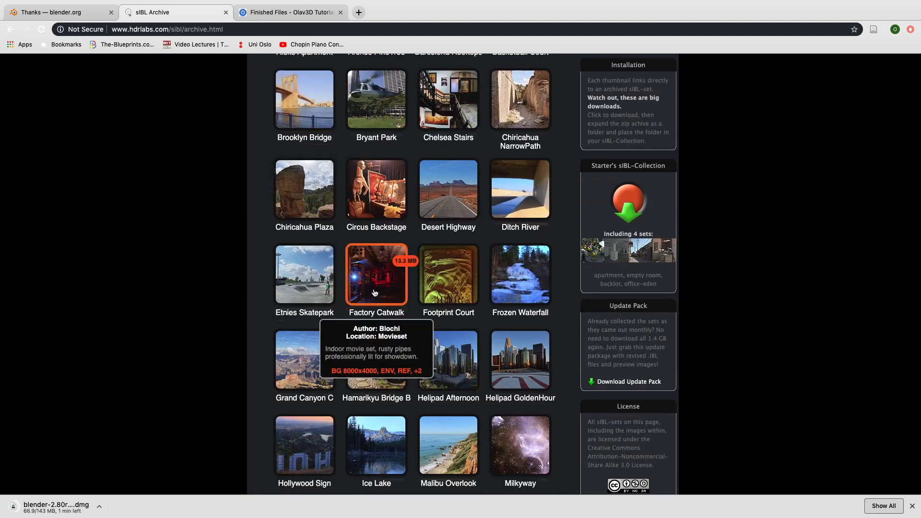
left_click(375, 275)
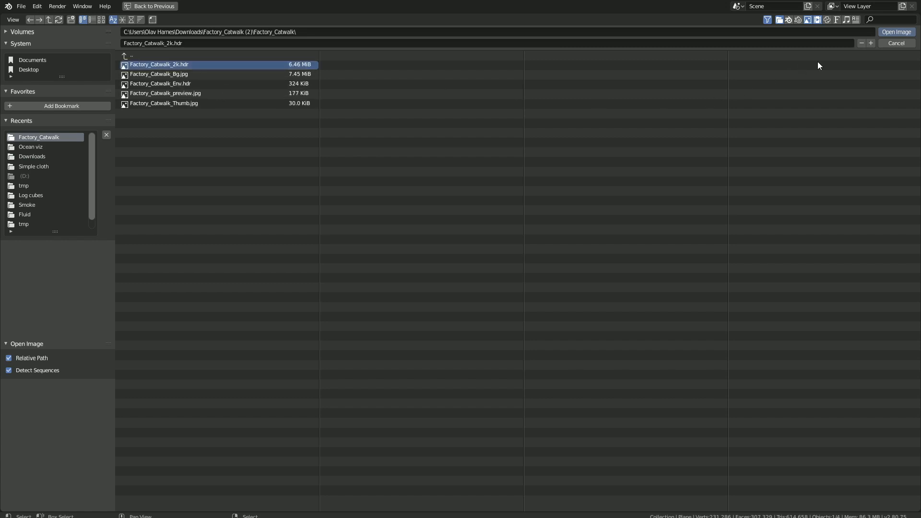
left_click(895, 32)
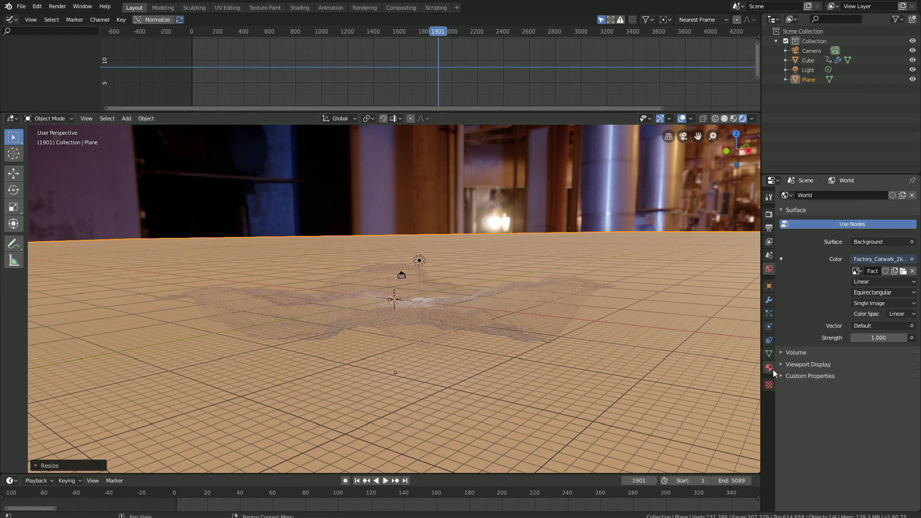
mouse_move(769, 367)
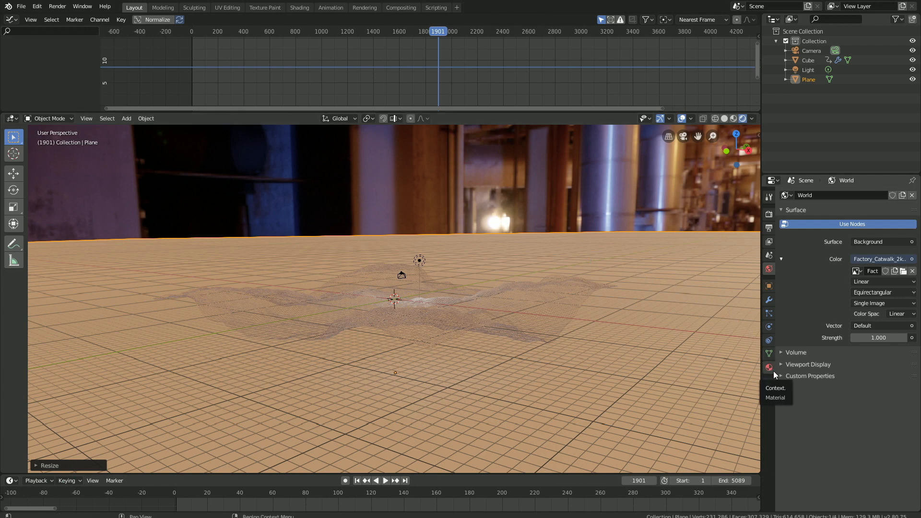
Give the floor plane a dark Glossy BSDF material
left_click(770, 367)
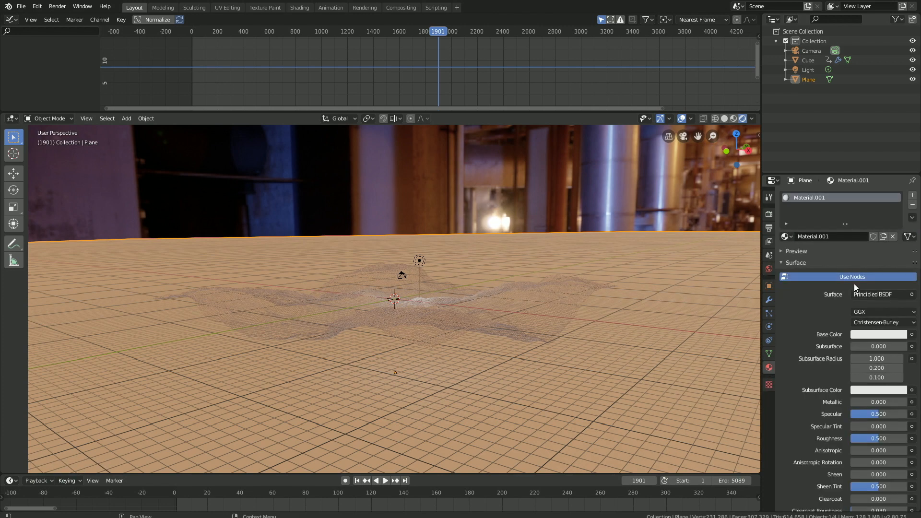
left_click(873, 294)
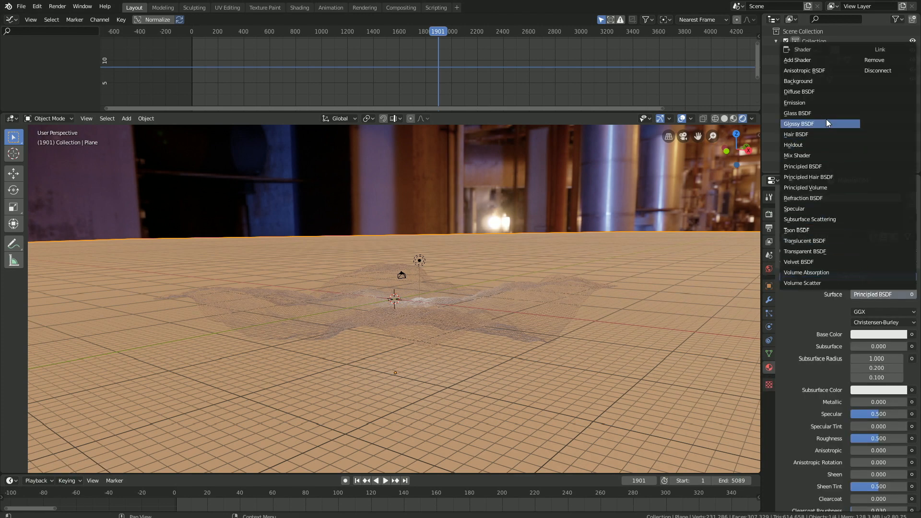
left_click(799, 123)
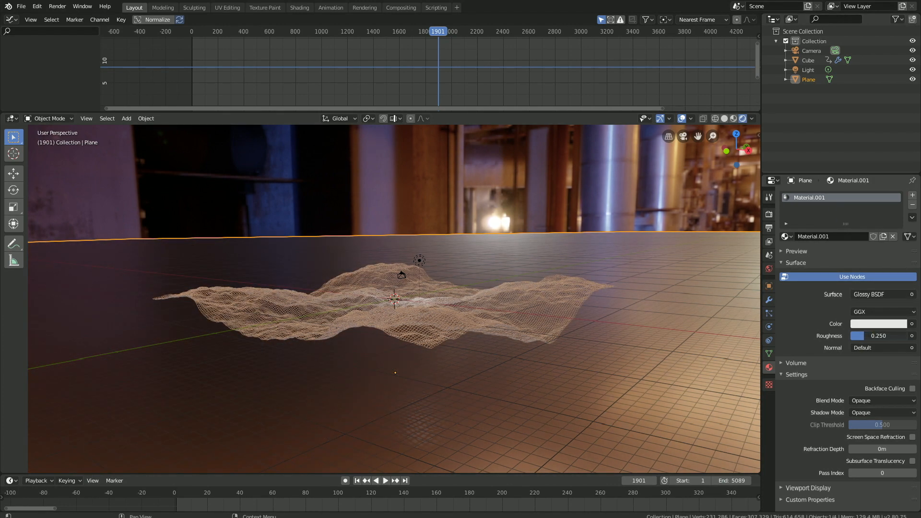
left_click(880, 324)
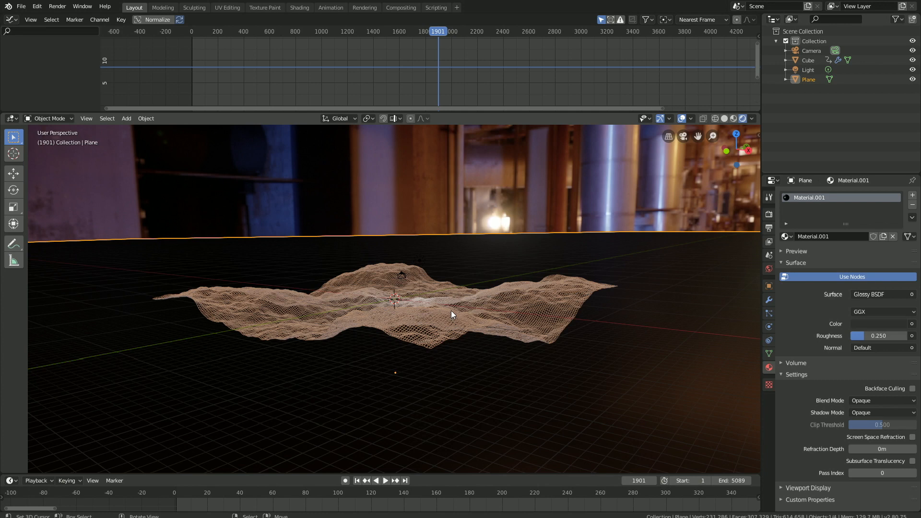
Set the ocean terrain's glossy material to roughness 0.2 with a blue colour
left_click(808, 60)
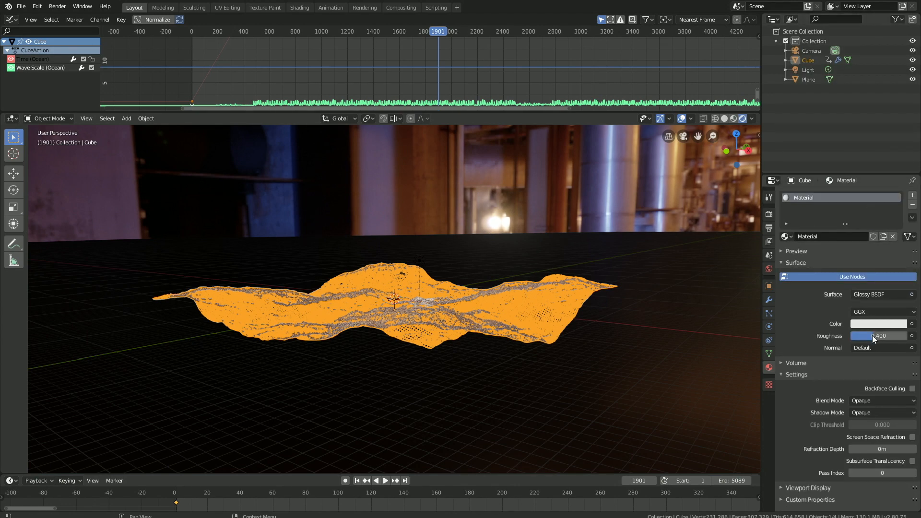
left_click_drag(893, 336, 855, 336)
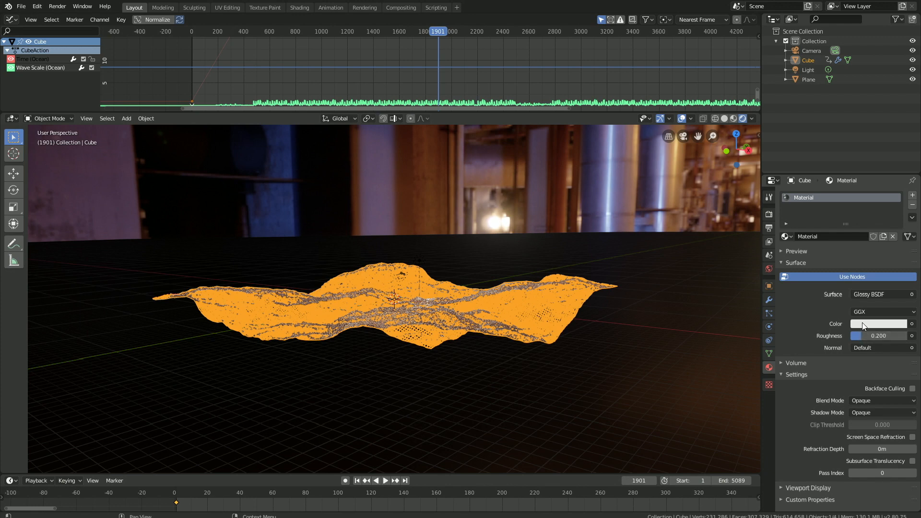
left_click(879, 324)
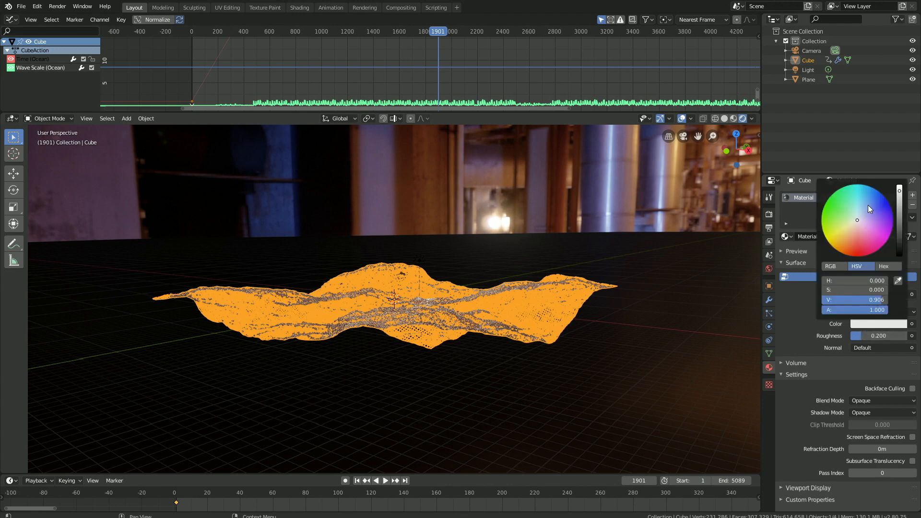
mouse_move(875, 202)
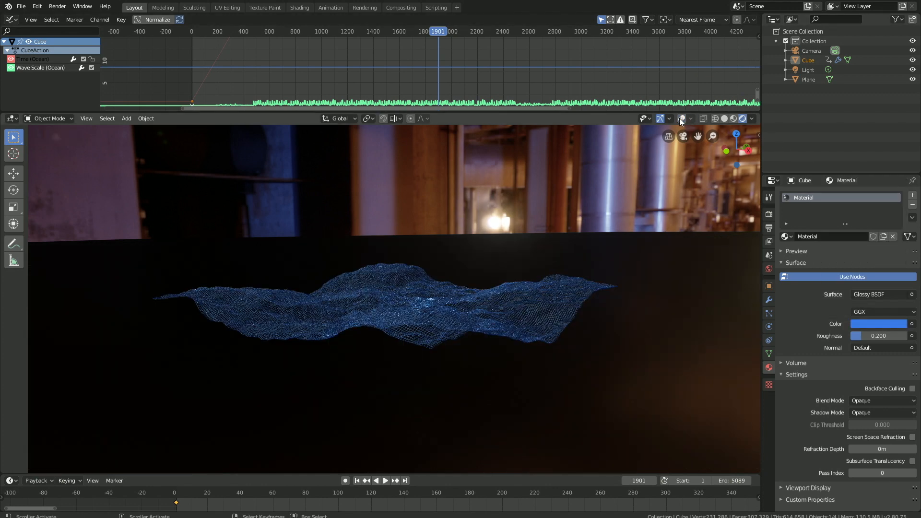
mouse_move(879, 324)
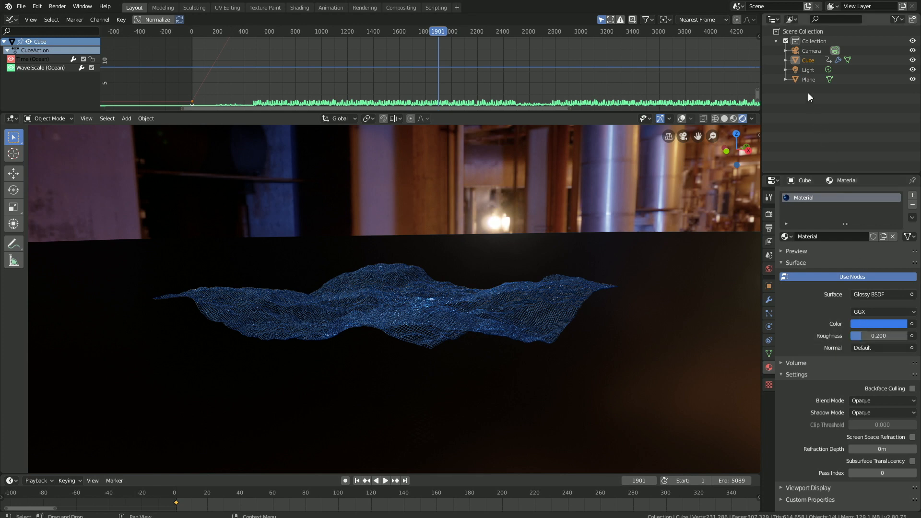
left_click(808, 69)
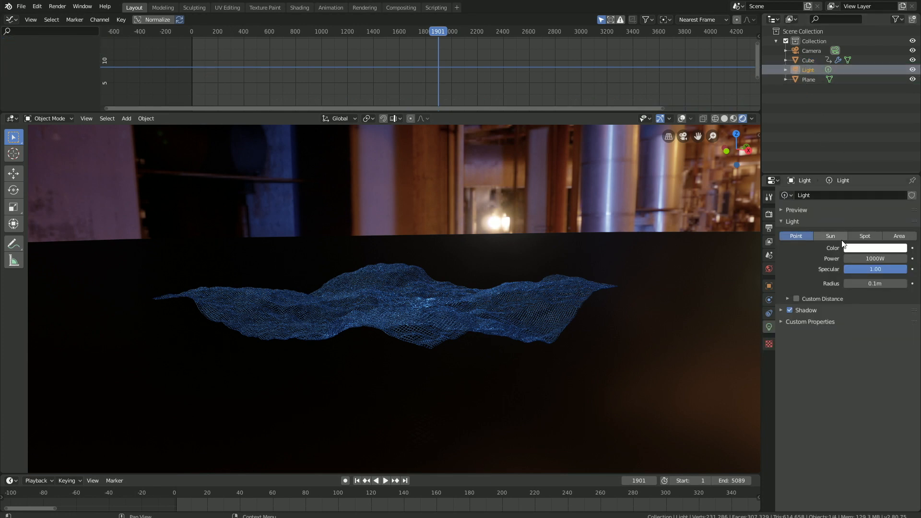
Change the light to a Sun lamp with strength 50
left_click(830, 235)
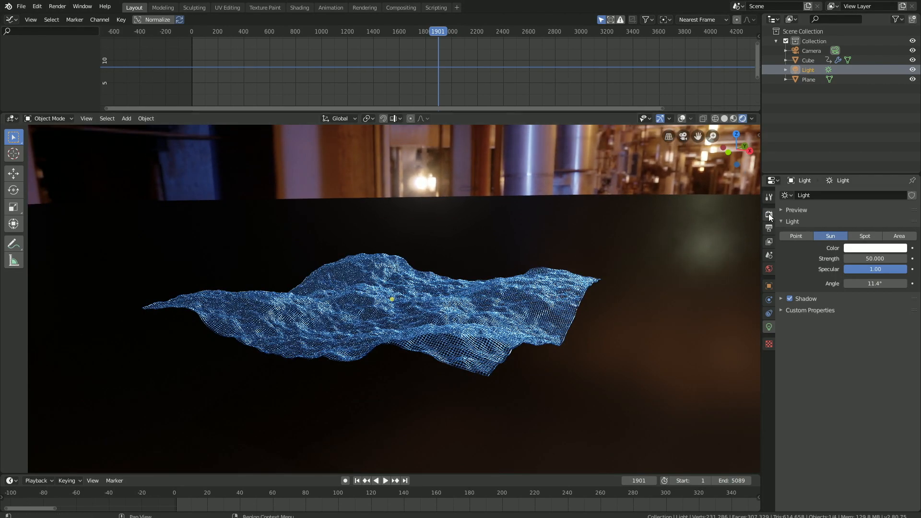
left_click(768, 214)
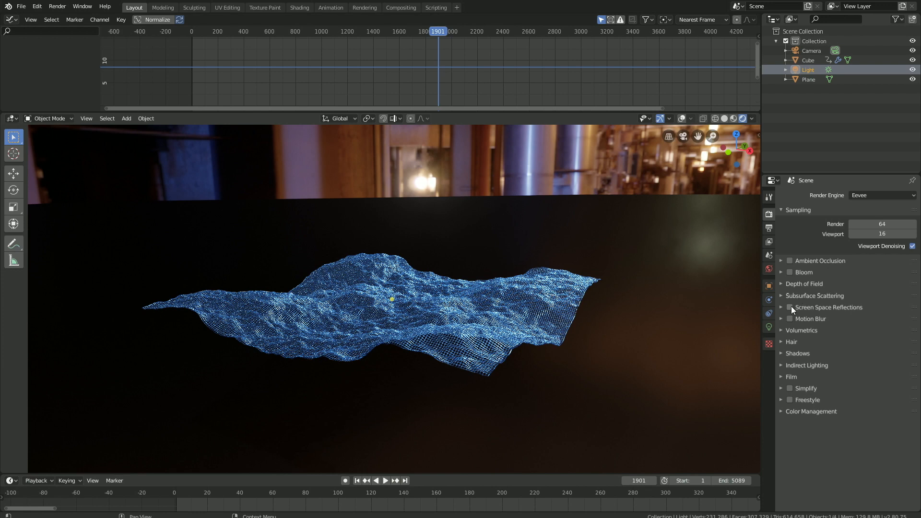
Enable and expand Screen Space Reflections, and raise the Bloom threshold to 9.755
left_click(790, 306)
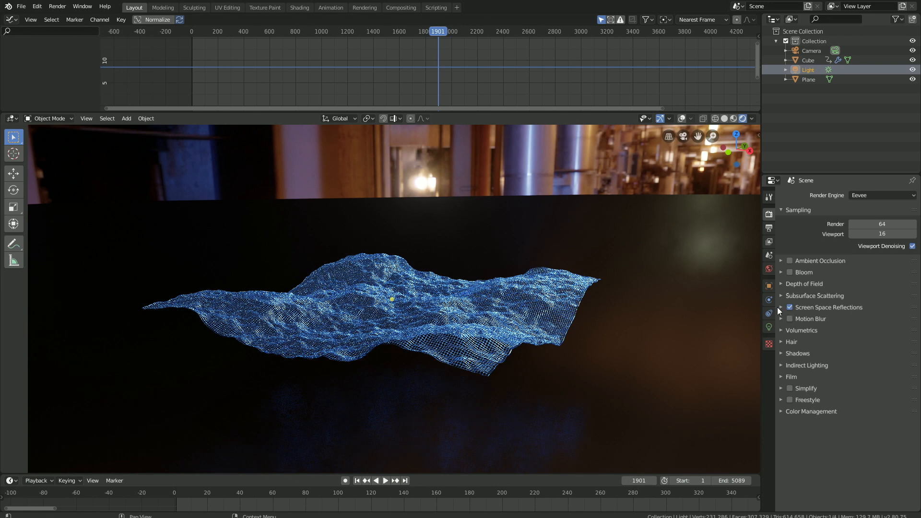
left_click(782, 306)
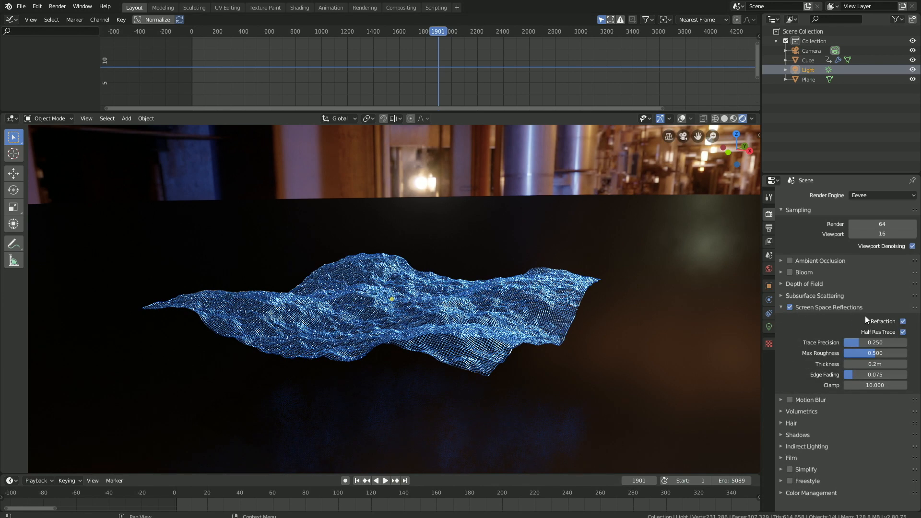
left_click(790, 272)
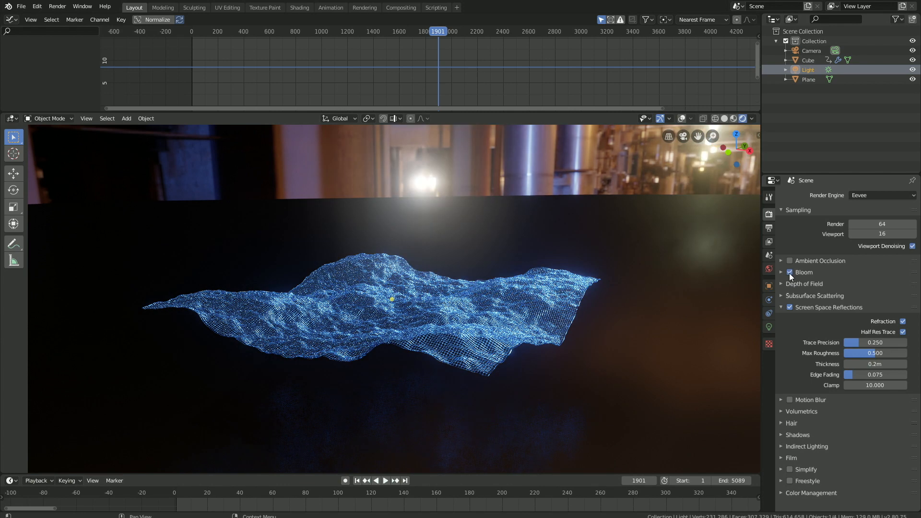
mouse_move(787, 279)
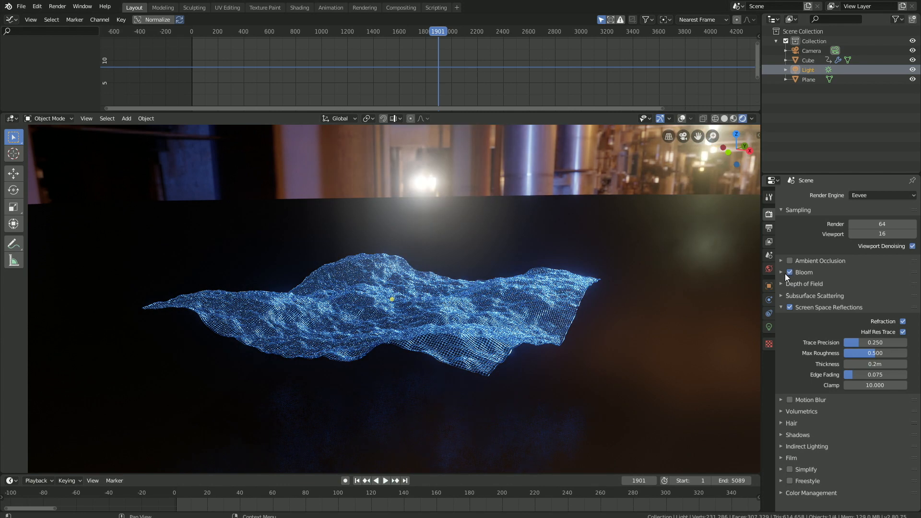
left_click(803, 272)
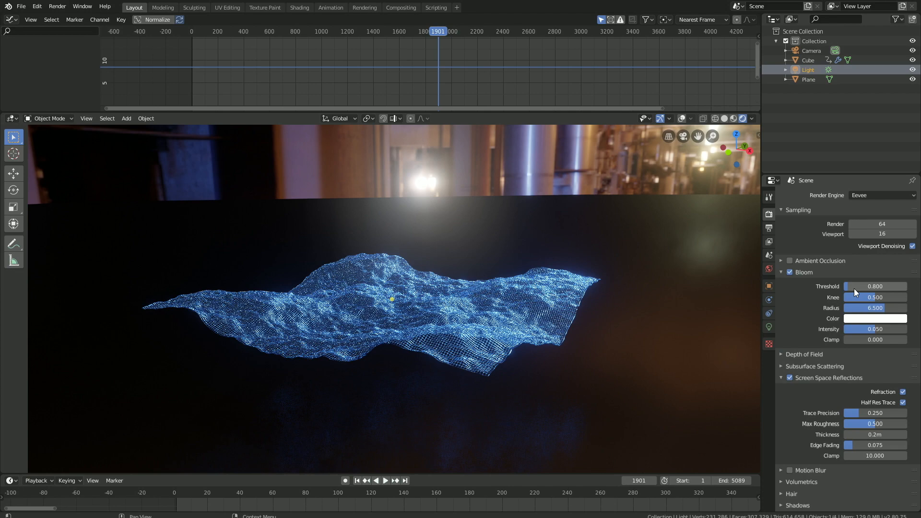
left_click_drag(863, 286, 875, 286)
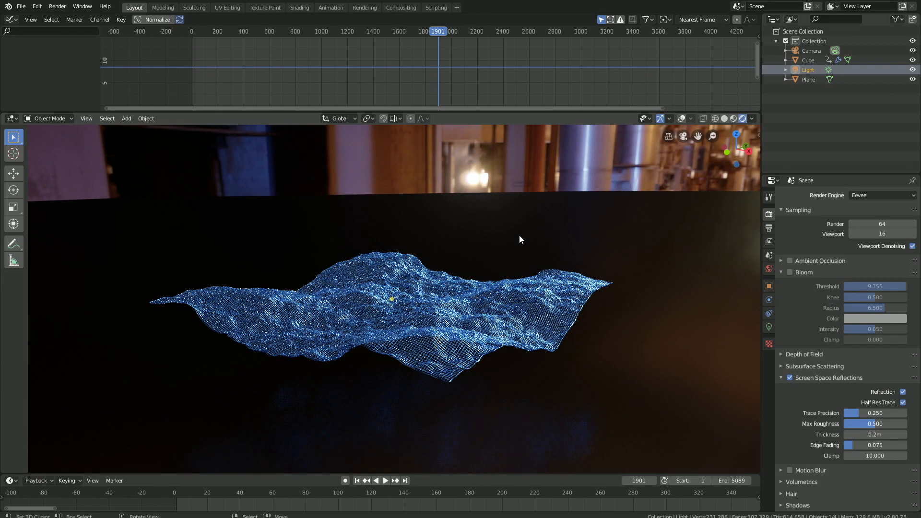
Look through the camera and enable Lock Camera to View
key("KP_0")
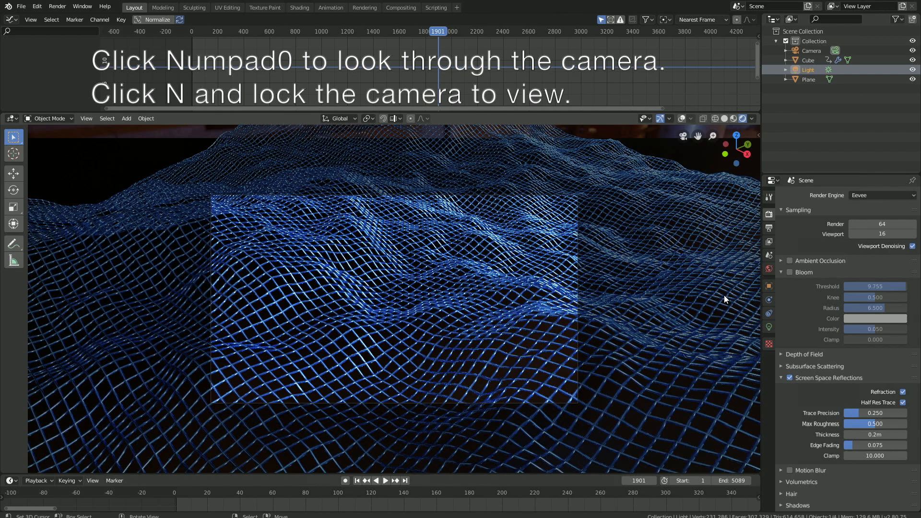
key("n")
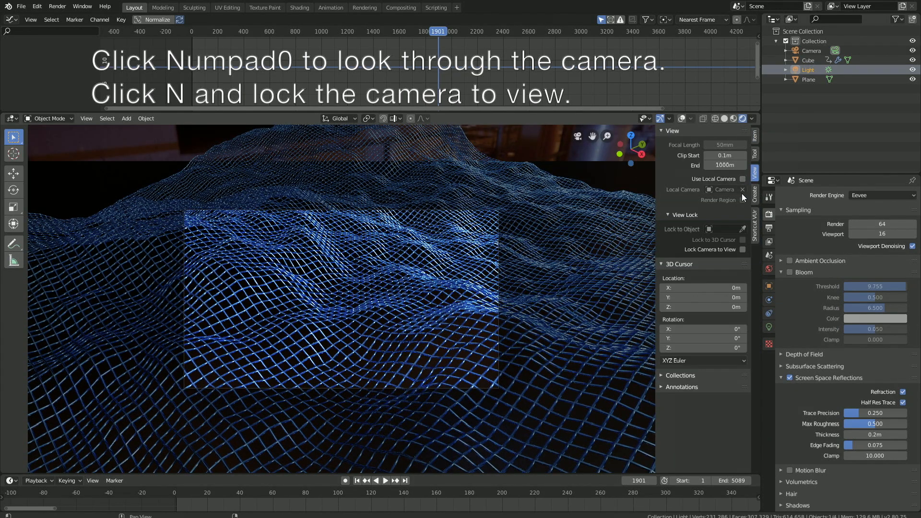
left_click(741, 249)
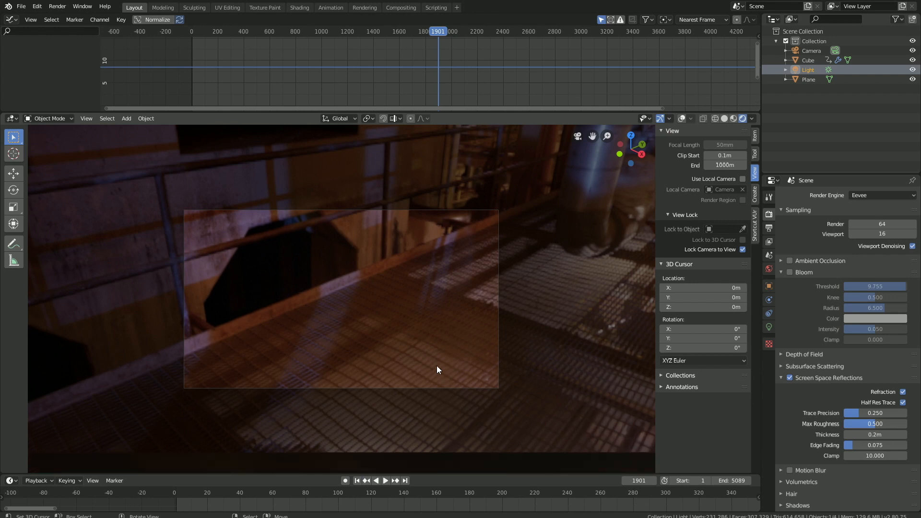
mouse_move(769, 327)
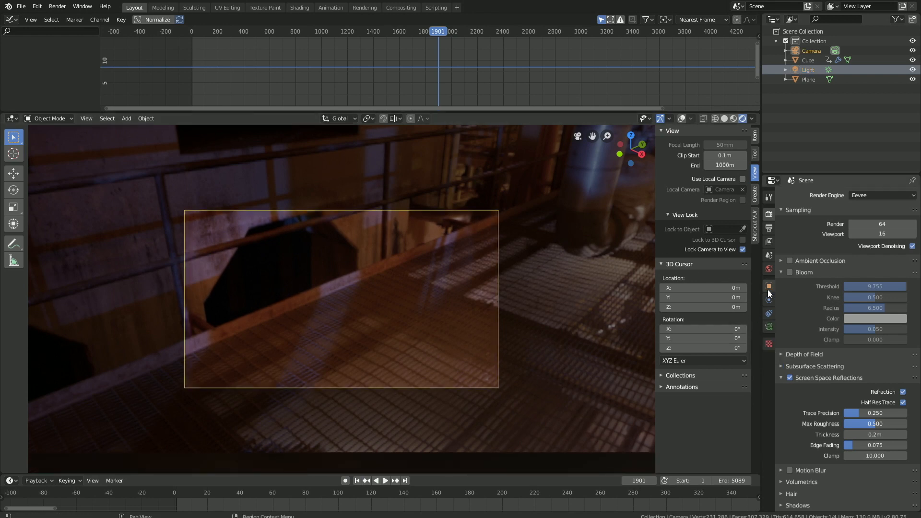
Set the camera's Clip End to 10000 m and frame the terrain
left_click(769, 300)
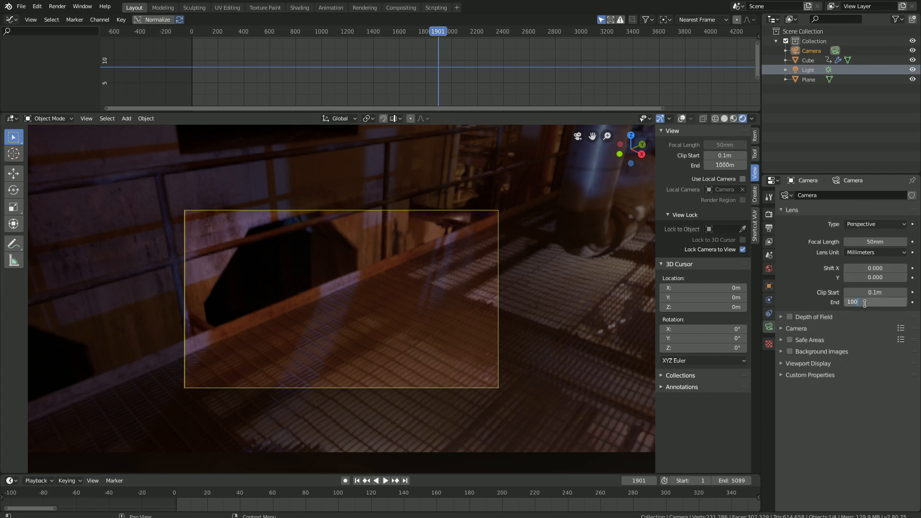
type("10000m")
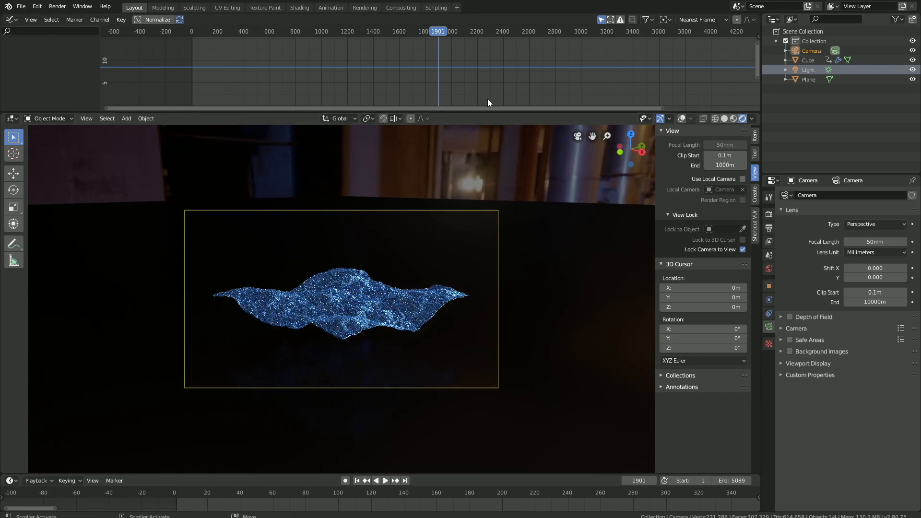
left_click(375, 480)
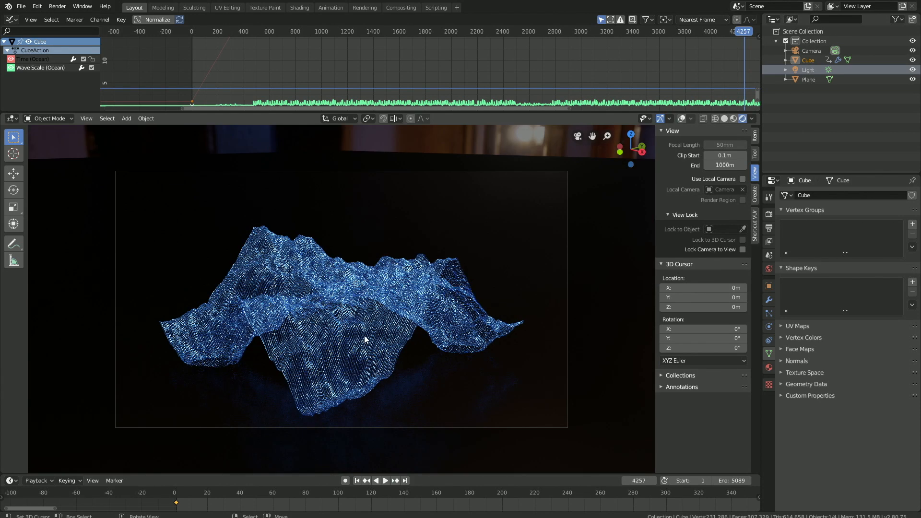
left_click(743, 249)
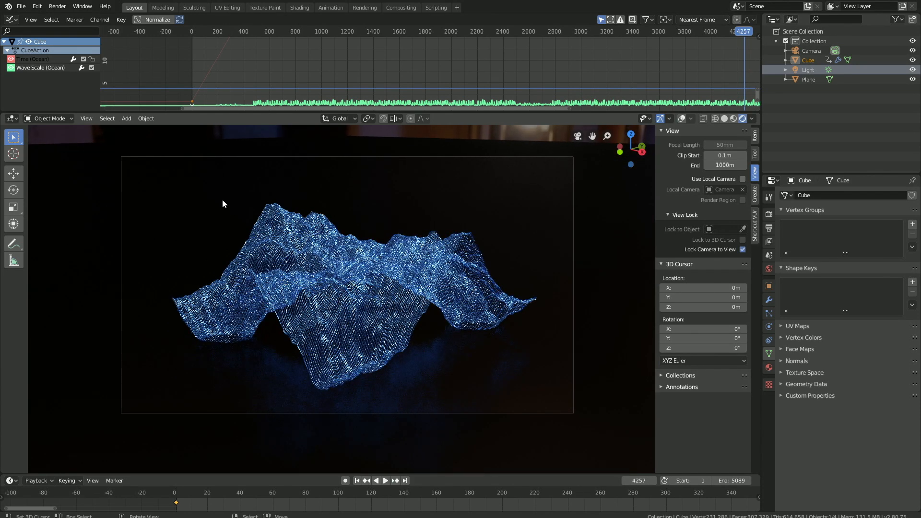
left_click(57, 5)
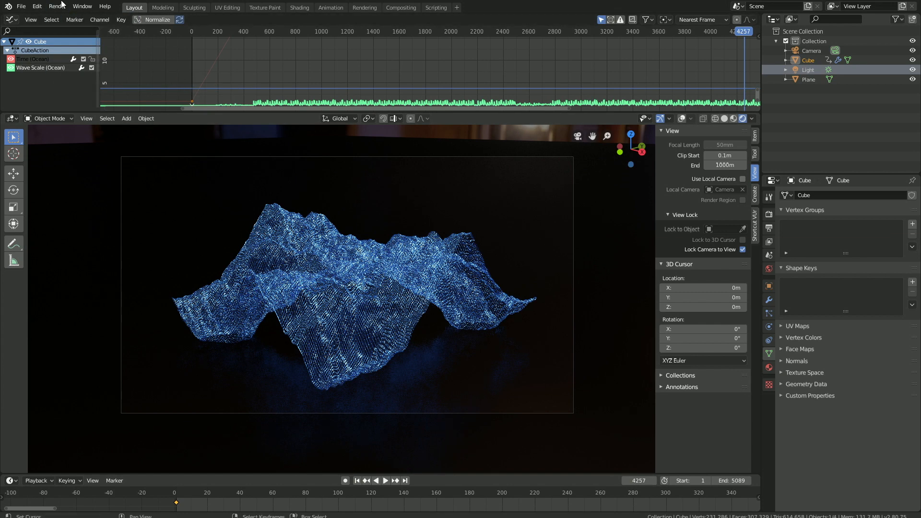
left_click(57, 6)
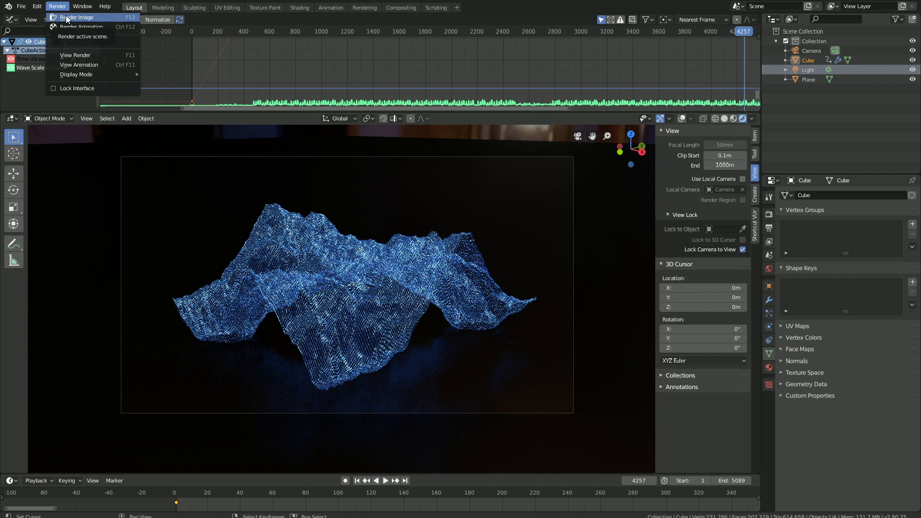
left_click(77, 17)
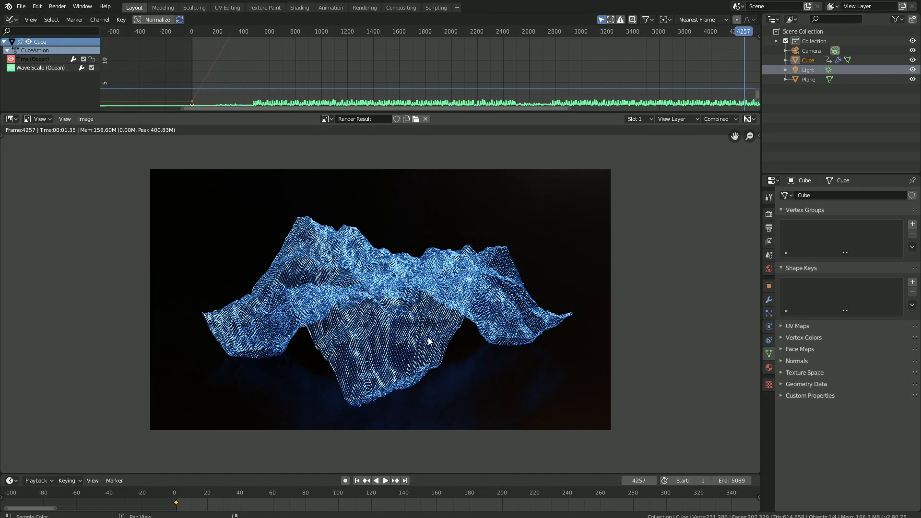
mouse_move(155, 160)
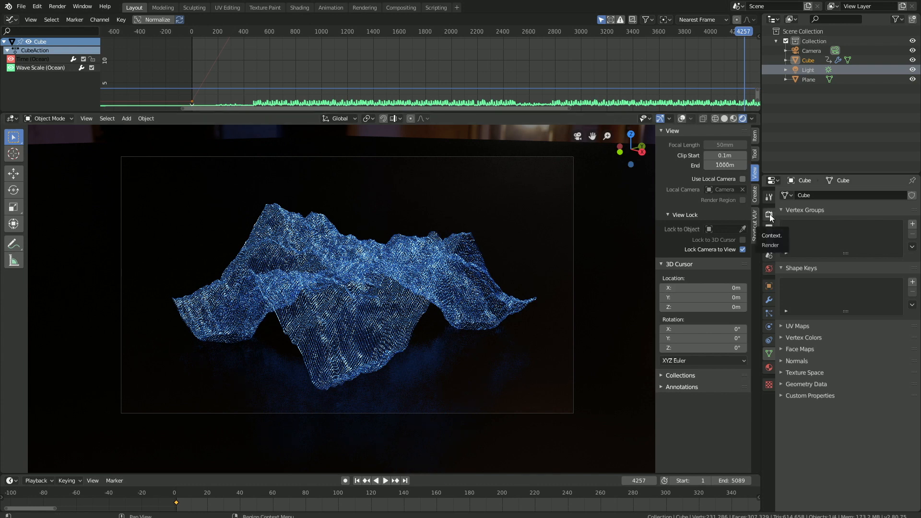
Visit Render properties, then browse from Output properties for the render save location
left_click(769, 196)
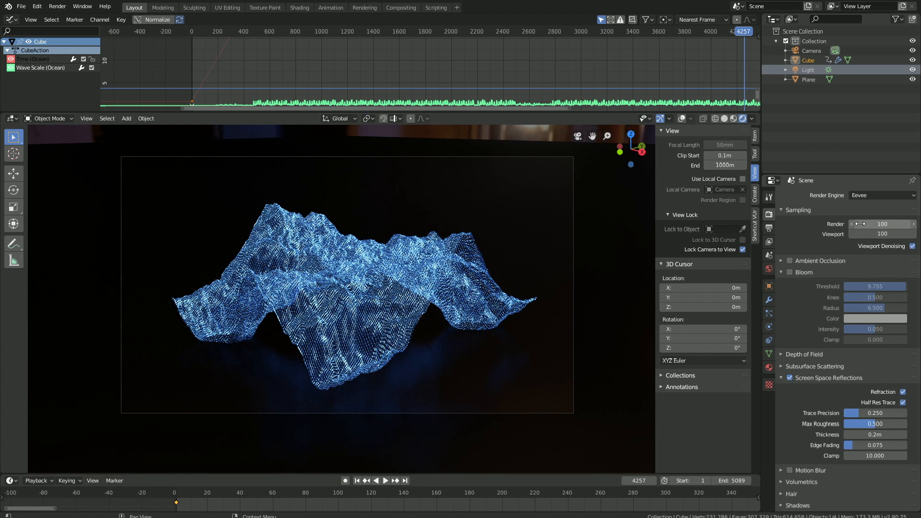
left_click(769, 228)
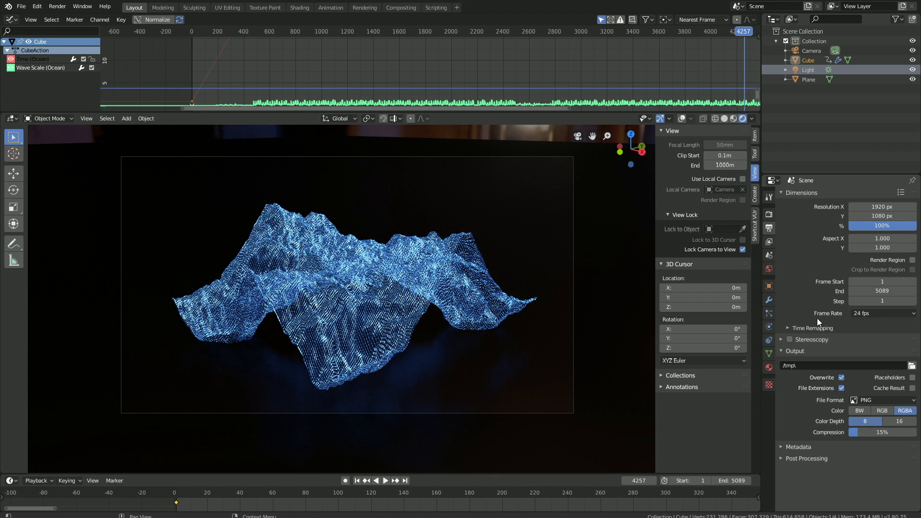
mouse_move(911, 378)
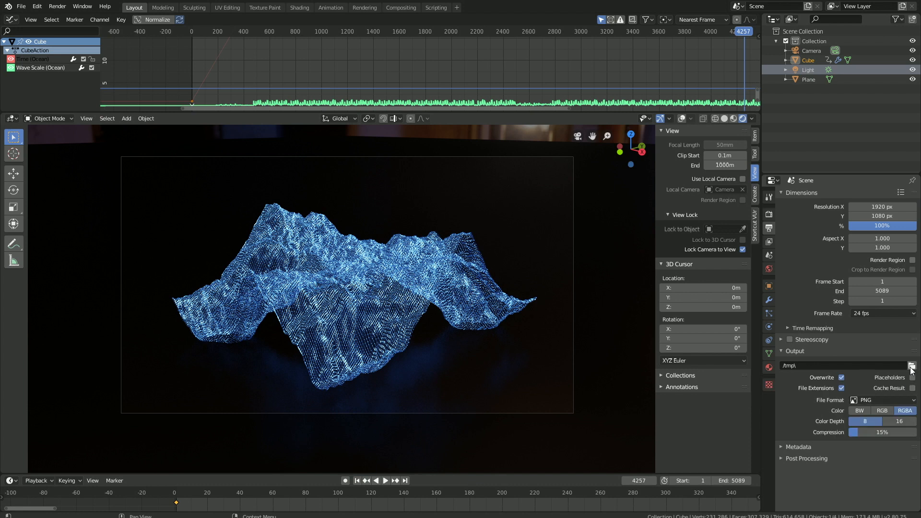
left_click(911, 368)
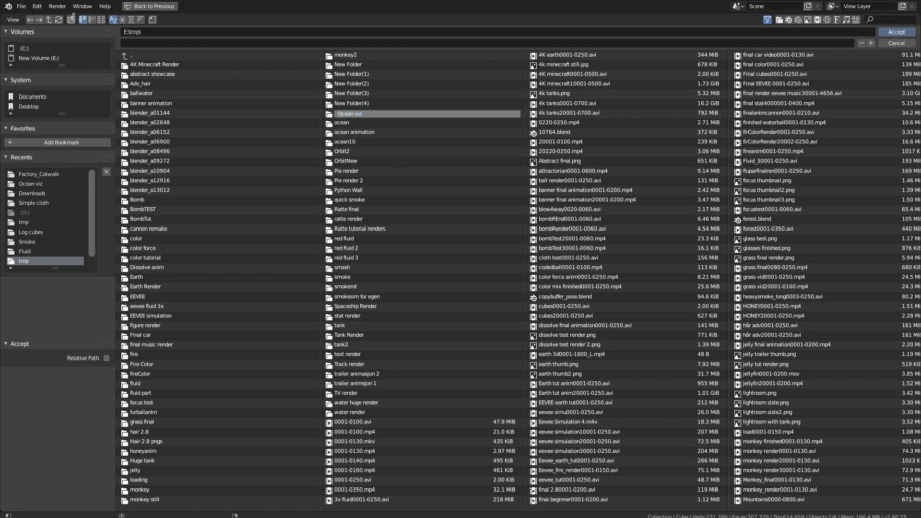
Save renders into the Ocean viz folder under the file name 'final'
double_click(349, 114)
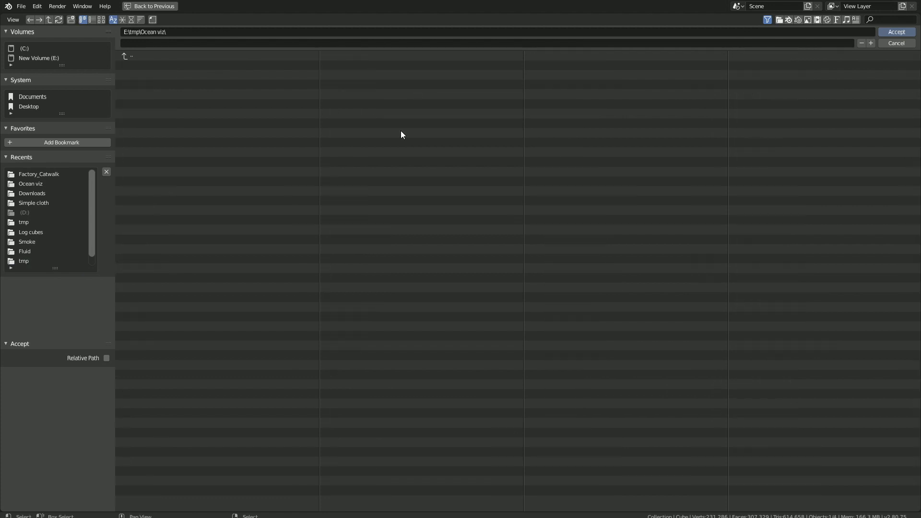
mouse_move(201, 45)
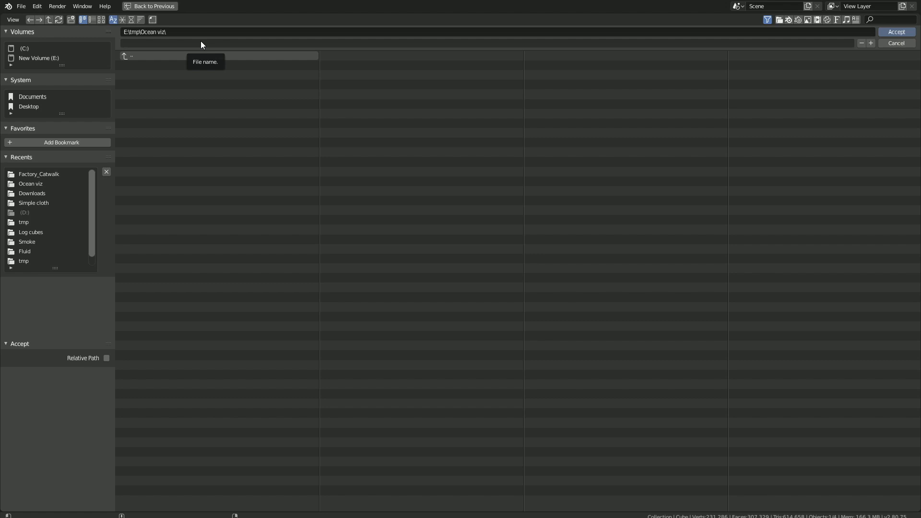
type("final")
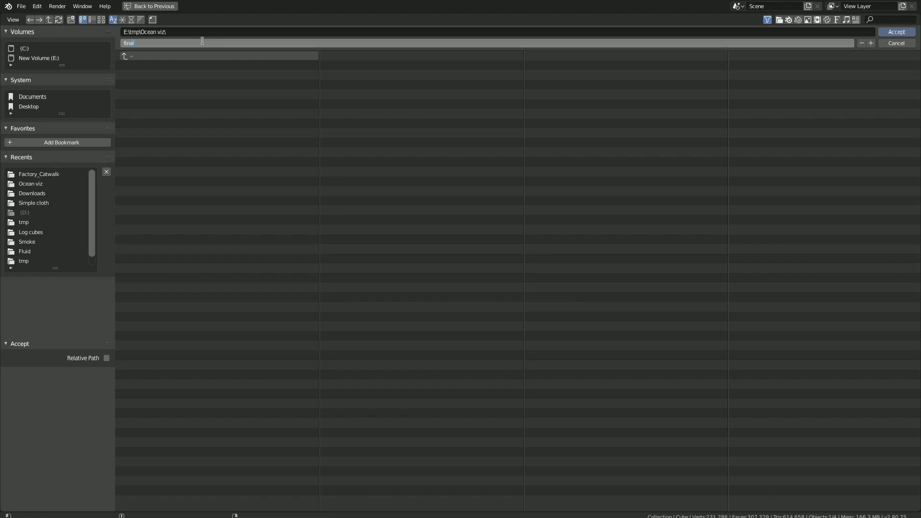
left_click(896, 32)
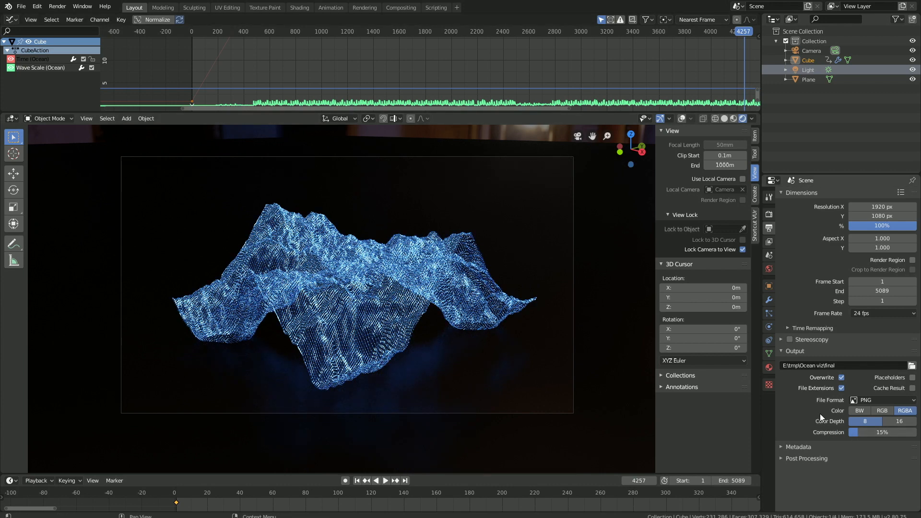
mouse_move(881, 401)
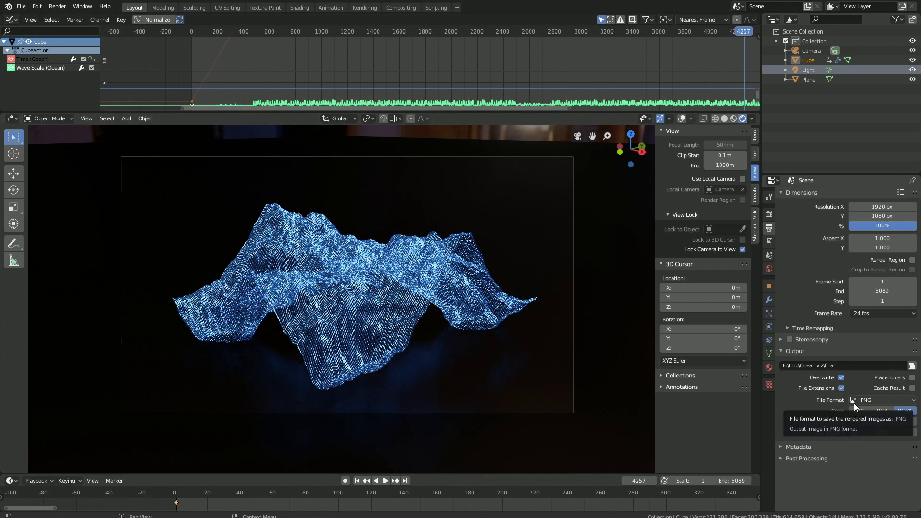
Switch the output file format to FFmpeg video with an MPEG-4 container
left_click(884, 401)
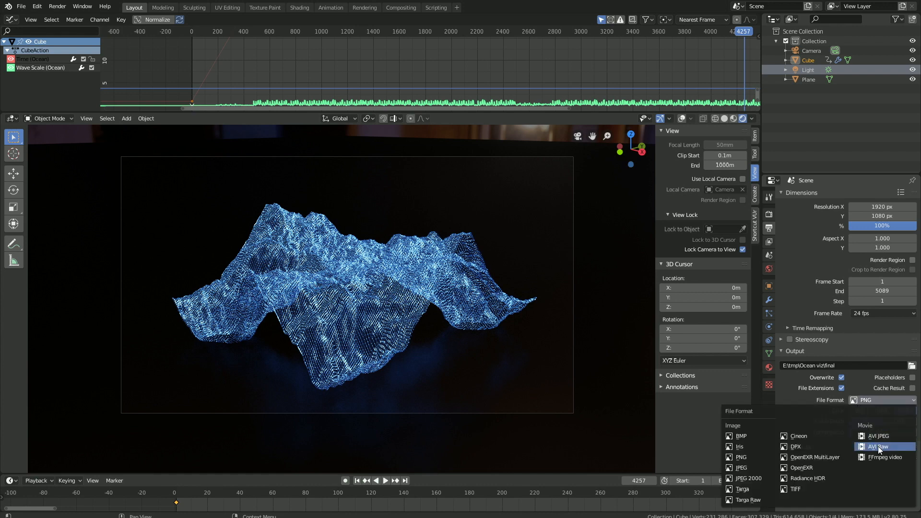
left_click(887, 457)
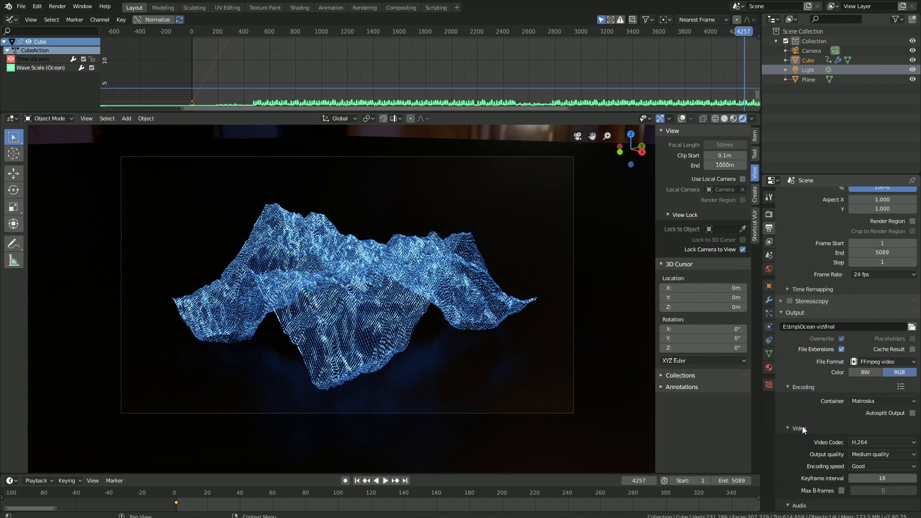
left_click(882, 401)
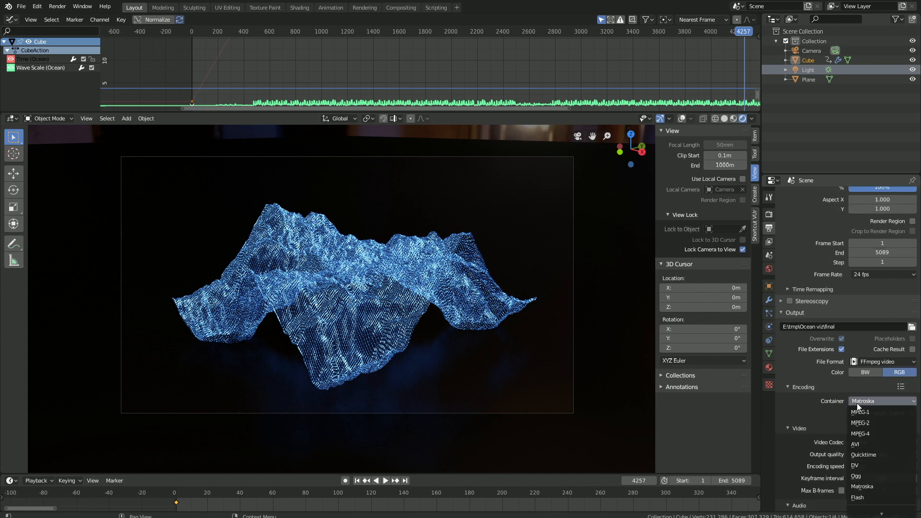
left_click(860, 434)
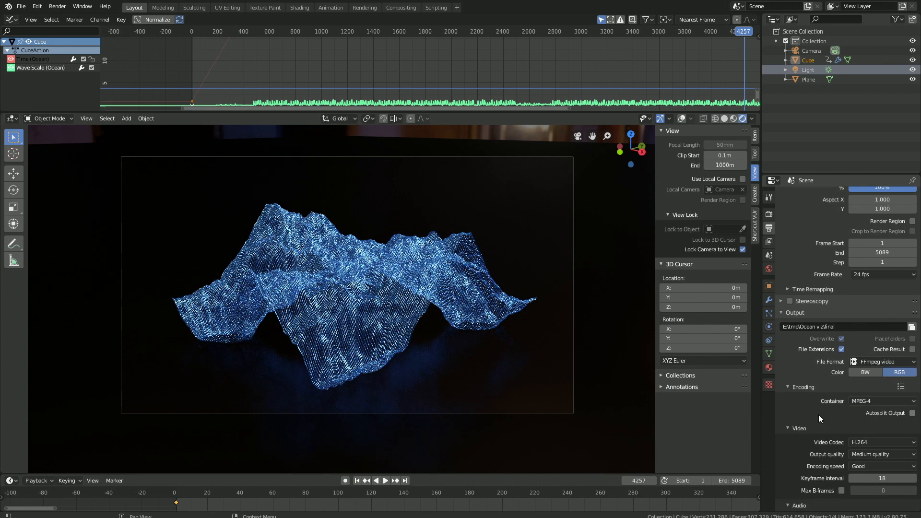
Set output quality to Perceptually lossless and show the audio codec options
left_click(880, 415)
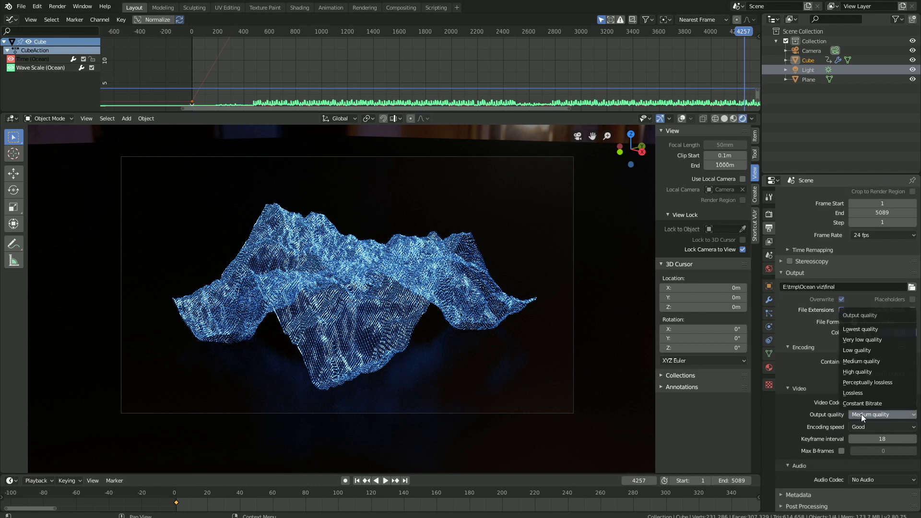
mouse_move(853, 393)
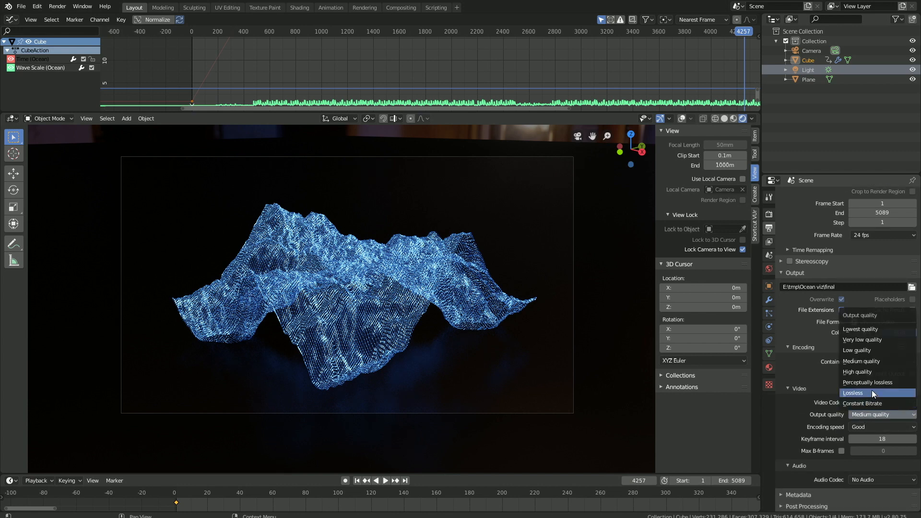
left_click(869, 382)
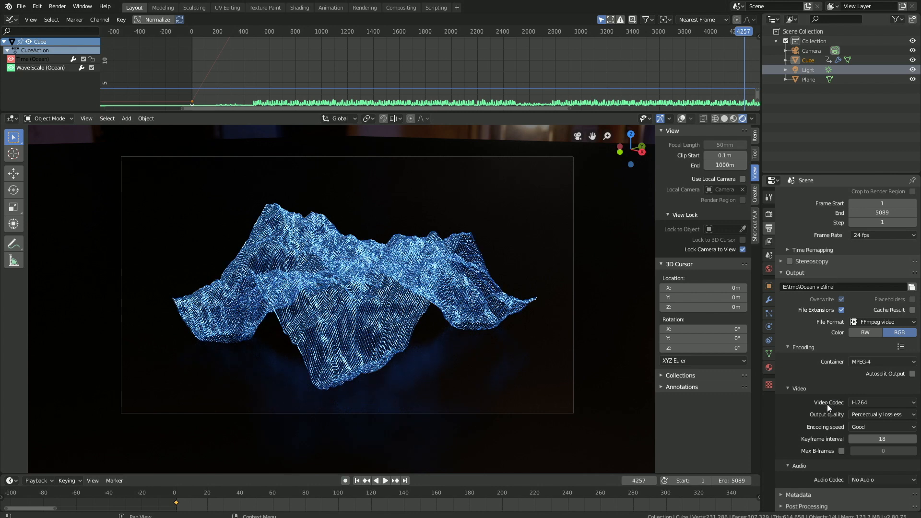
left_click(881, 479)
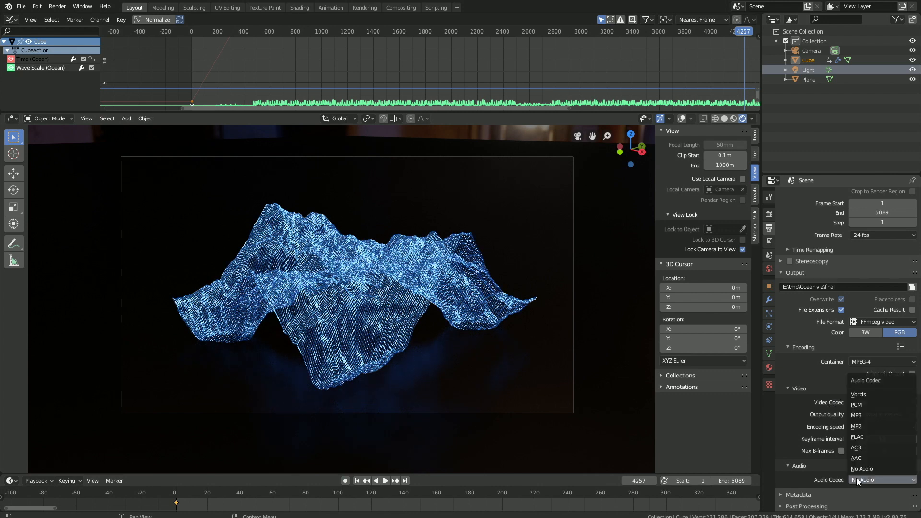